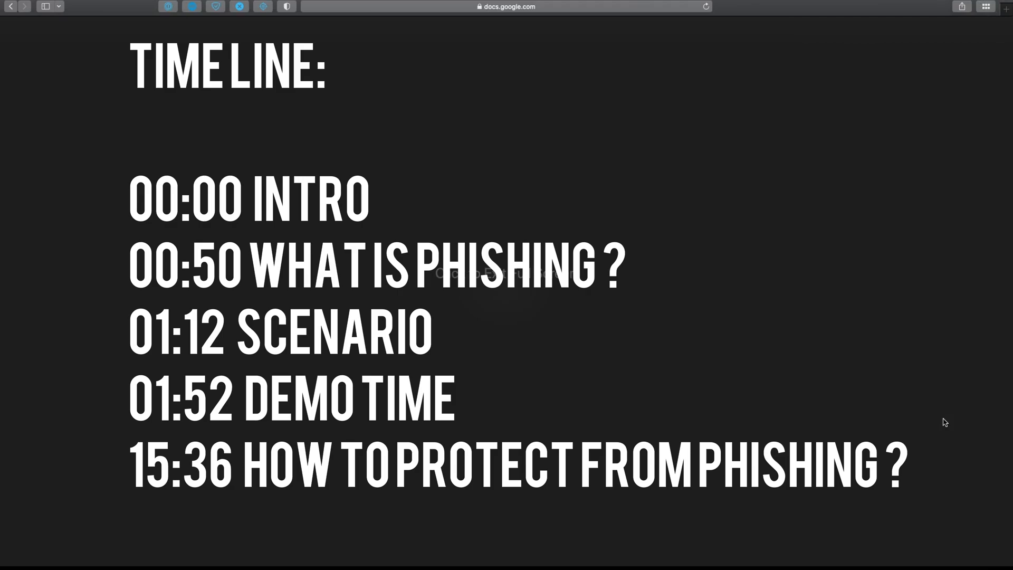
Step: Clone the blackeye repository onto the Desktop with 'sudo git clone' and the sudo password
left_click(178, 12)
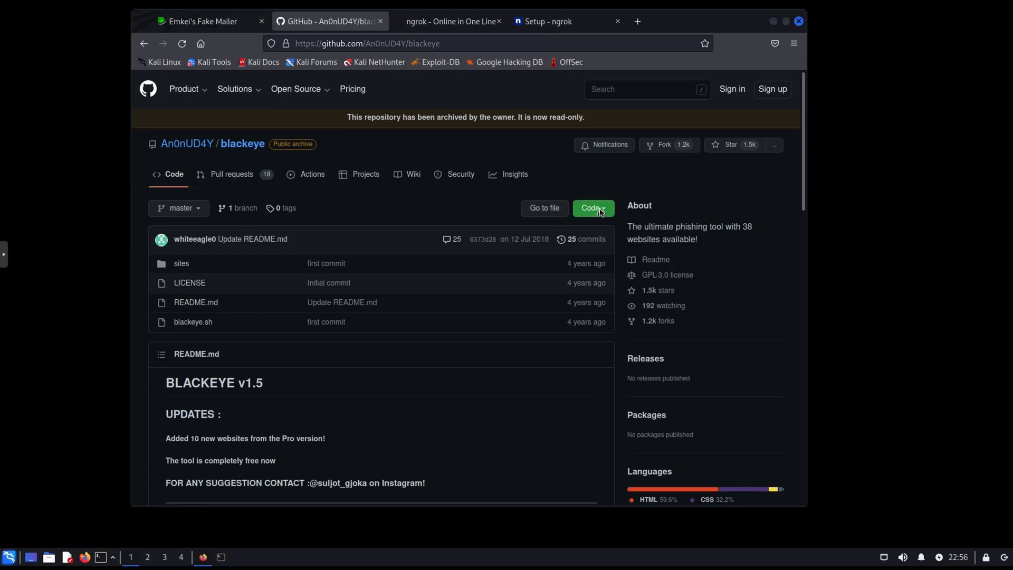
left_click(590, 207)
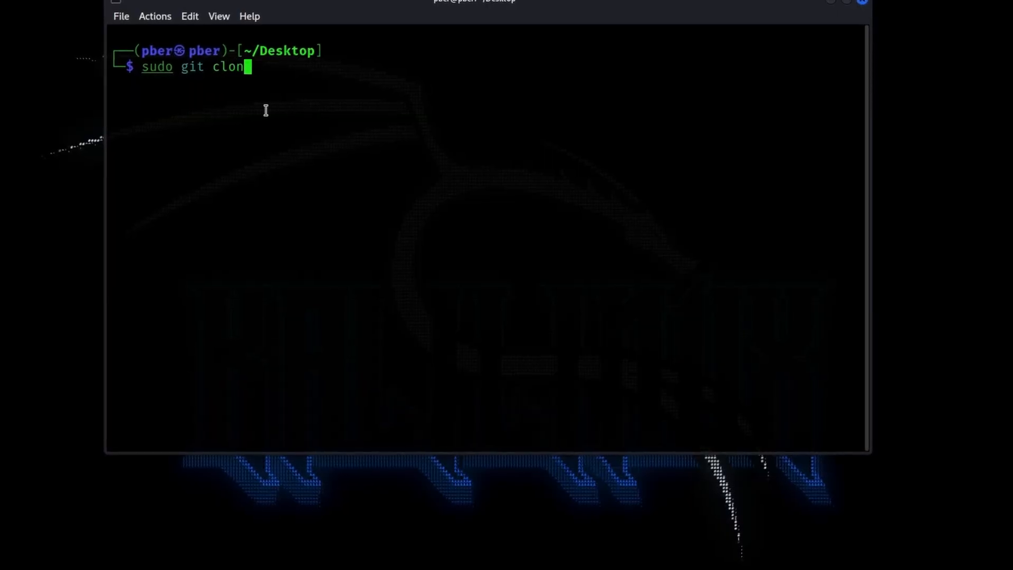
type("e")
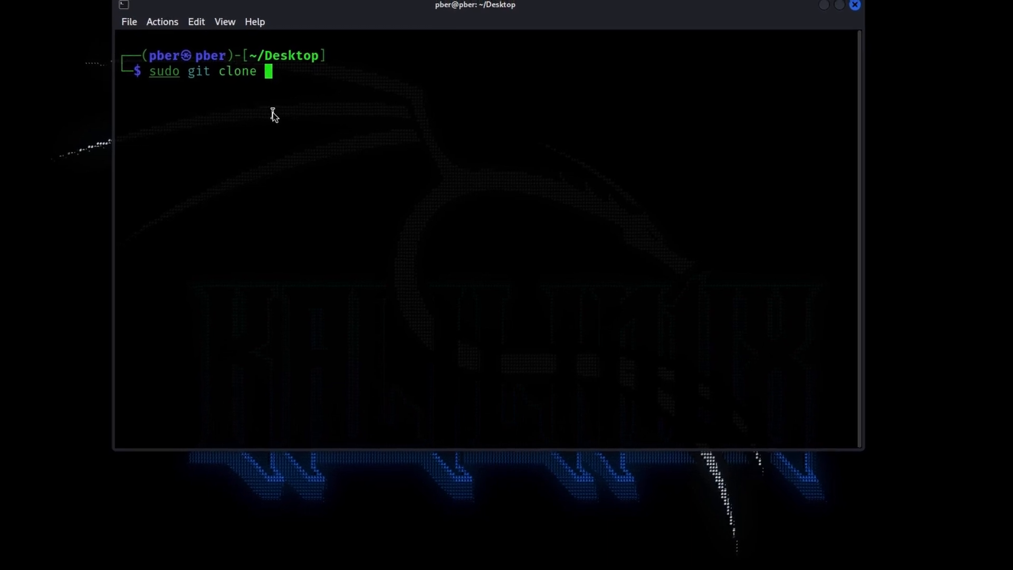
right_click(271, 116)
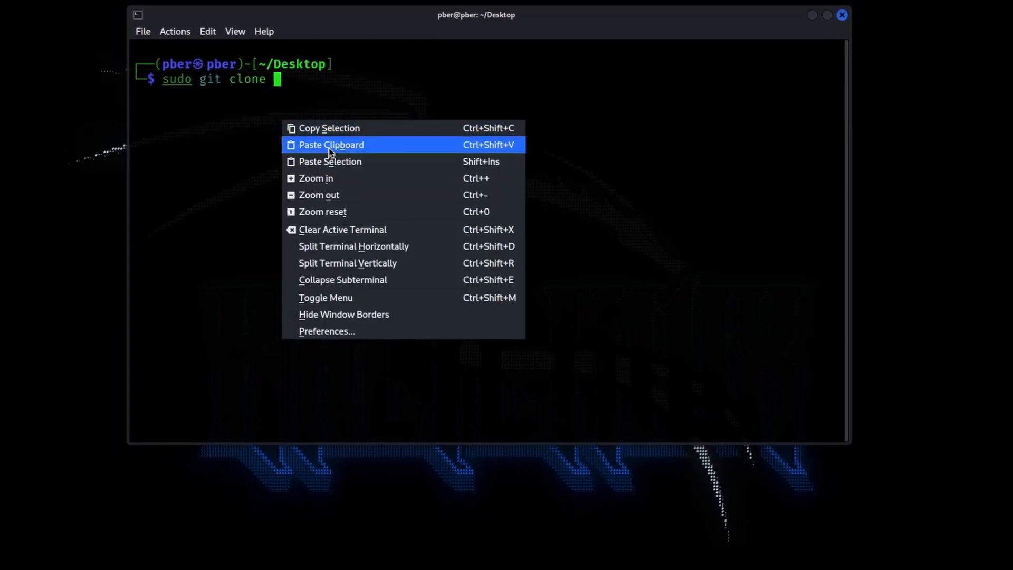
left_click(331, 144)
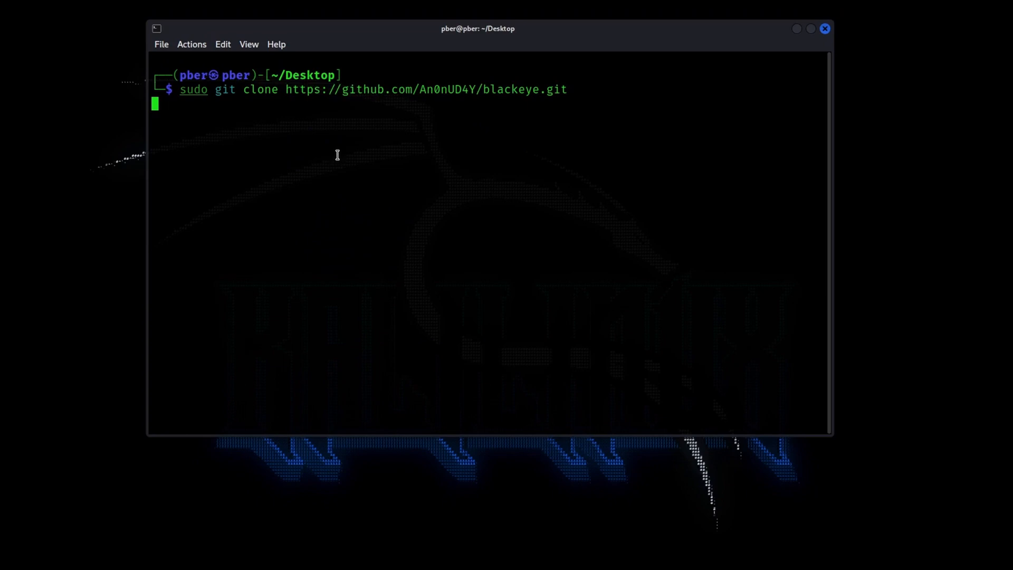
key("Return")
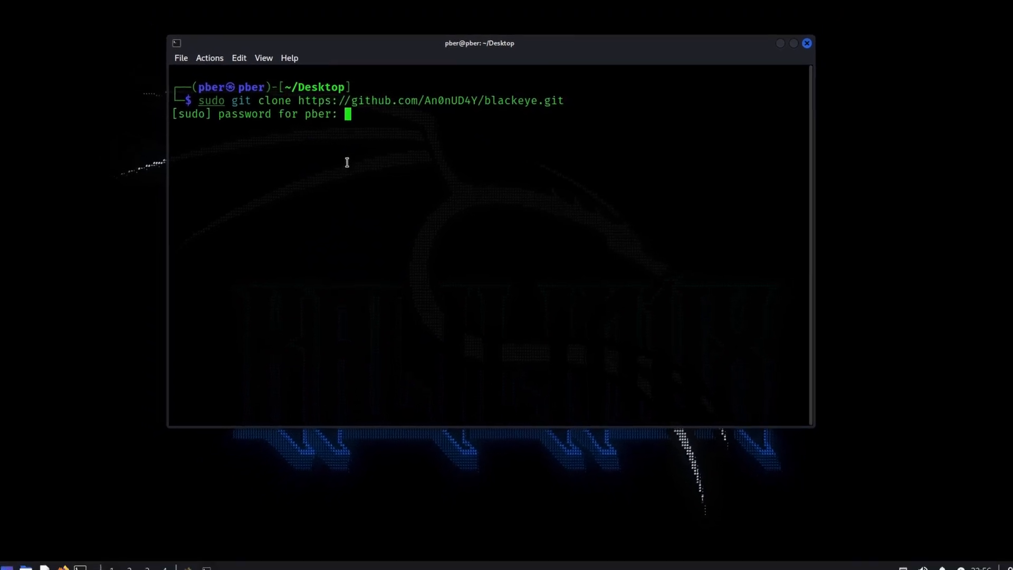
key("Return")
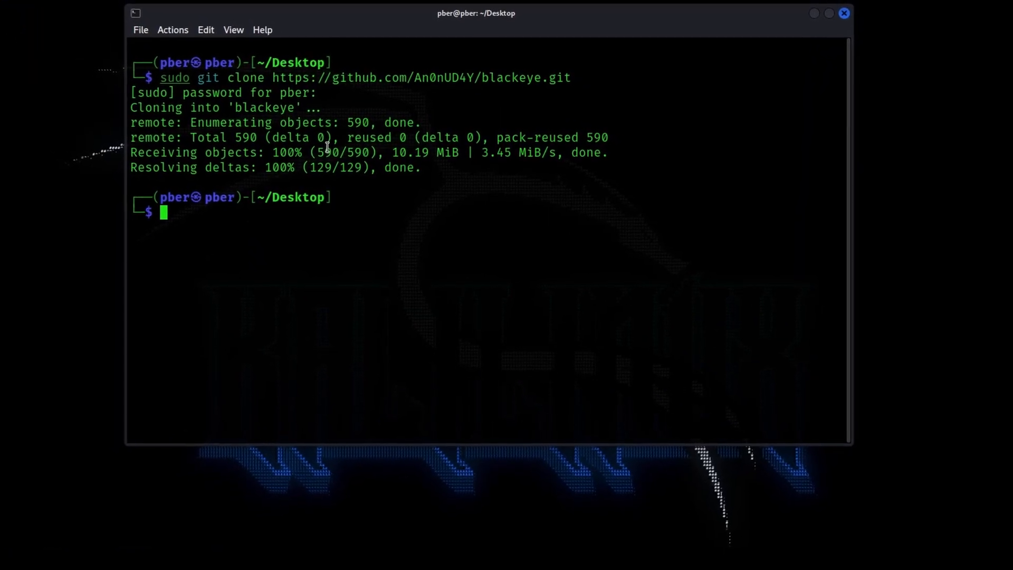
Step: Move into the blackeye folder and list its files
type("cd")
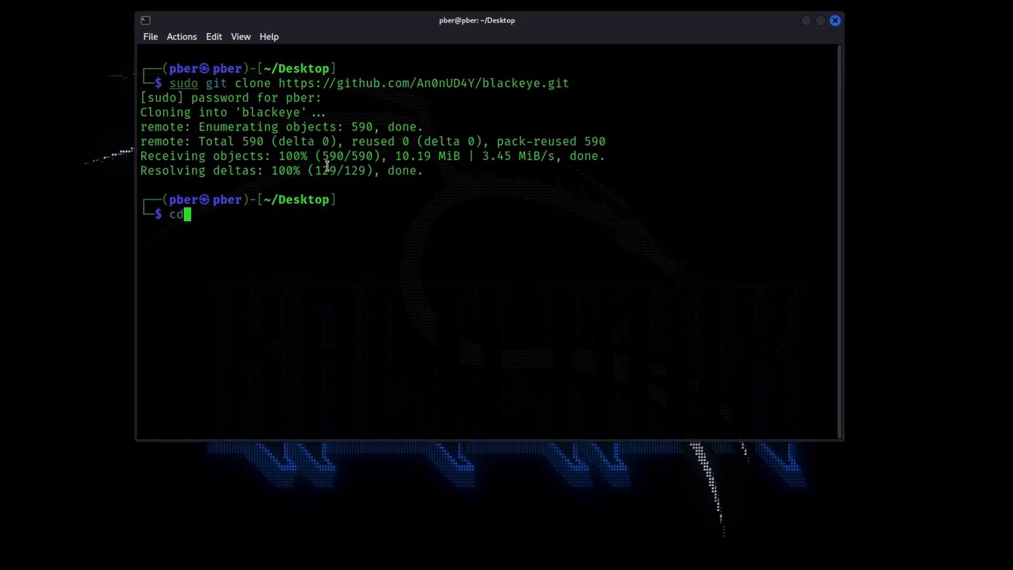
type("blackeye/")
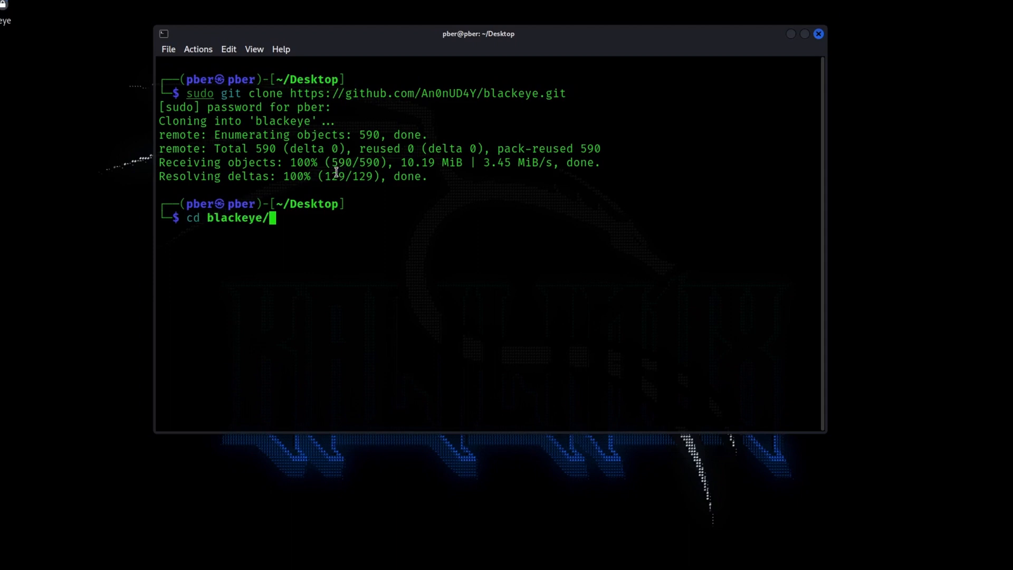
key("Return")
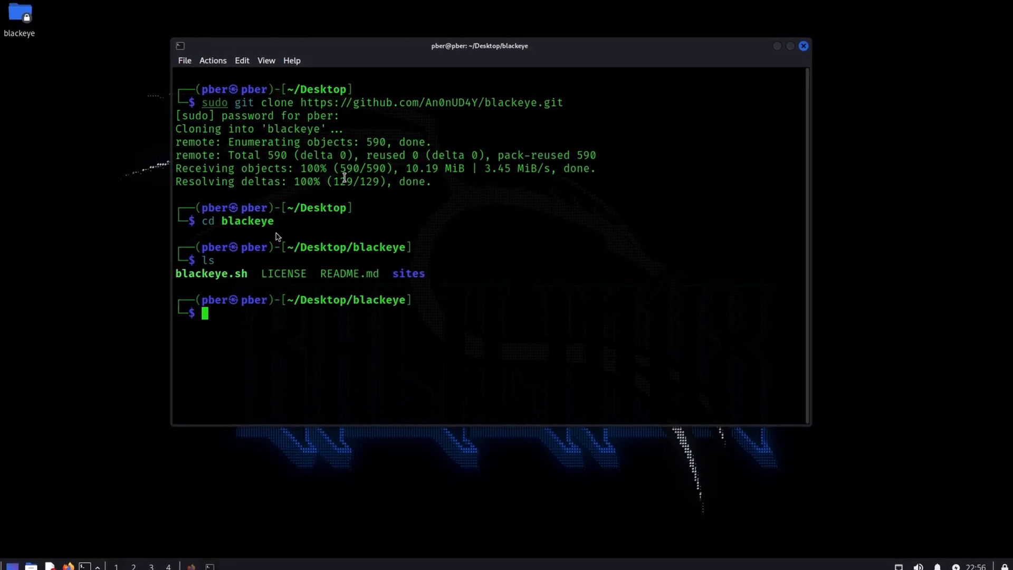
double_click(210, 273)
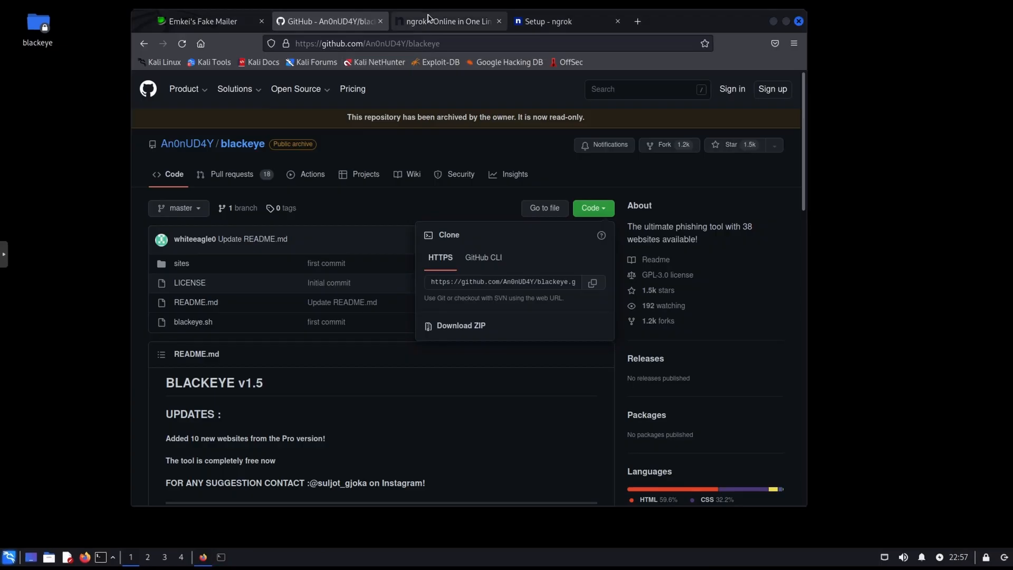
Step: Go from the ngrok home page to the Setup & Installation instructions
left_click(445, 21)
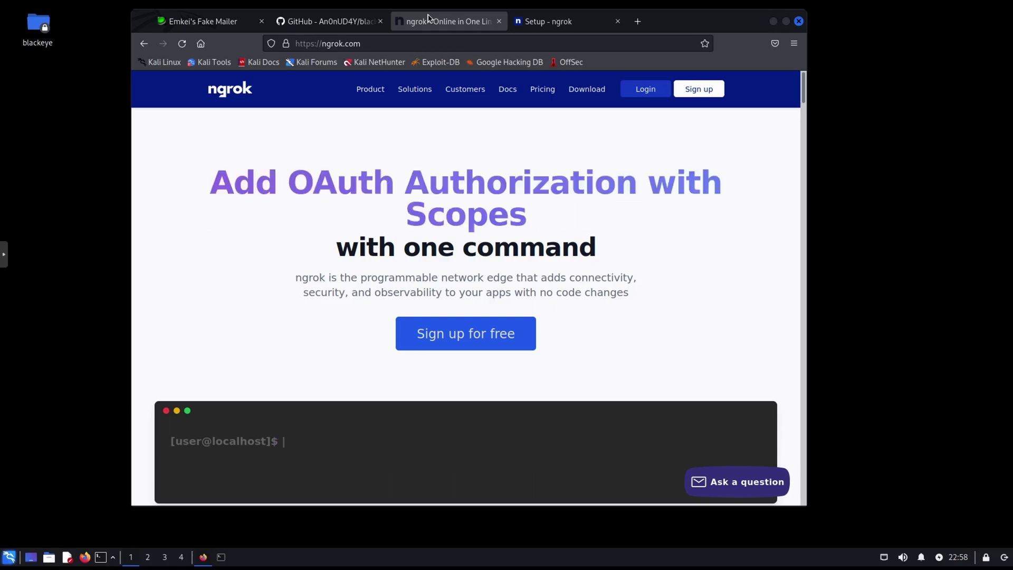
left_click(562, 21)
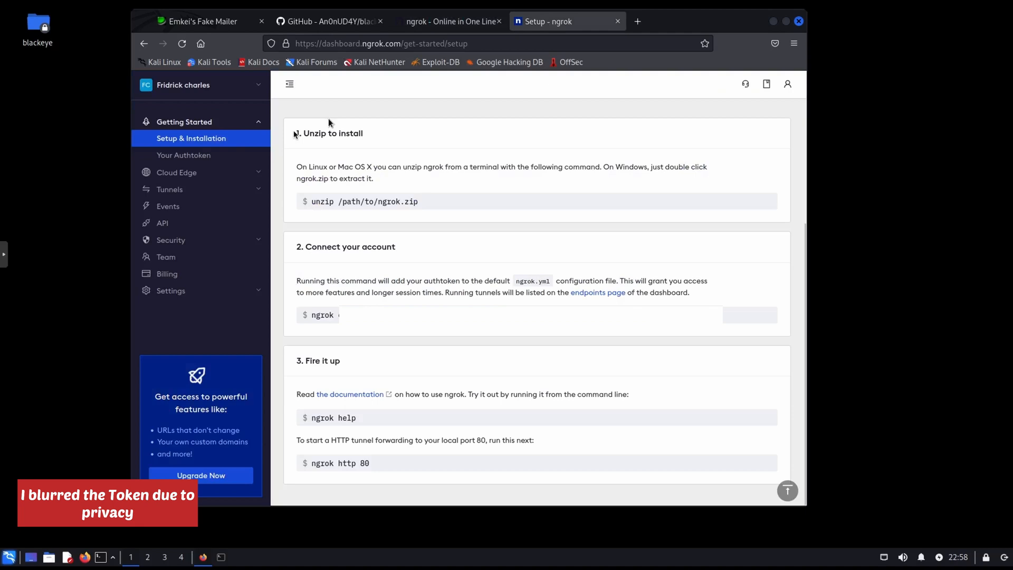
mouse_move(316, 310)
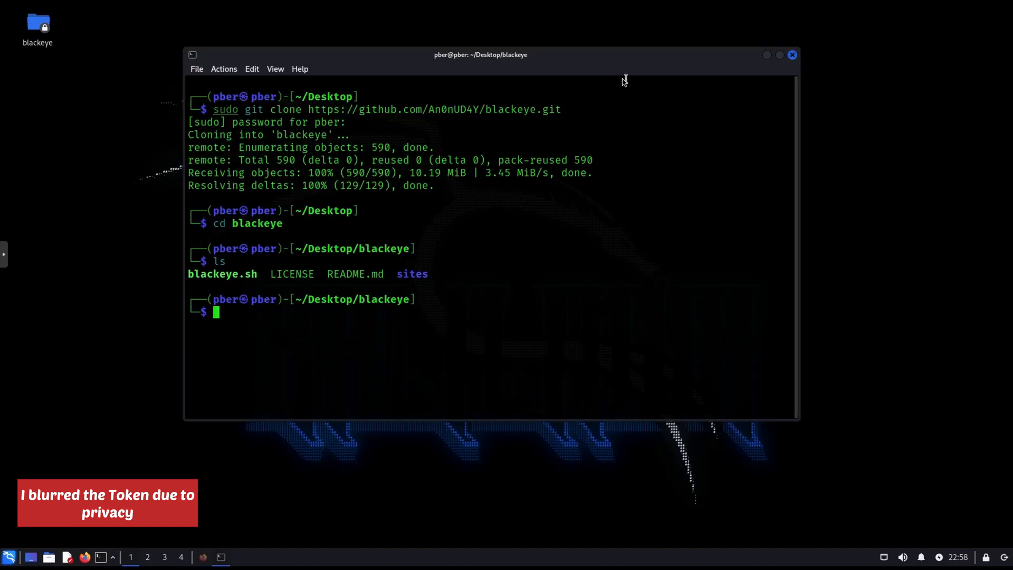
Step: Run 'sudo ./ngrok config add-authtoken <token>' in Downloads, then clear the screen
left_click(381, 84)
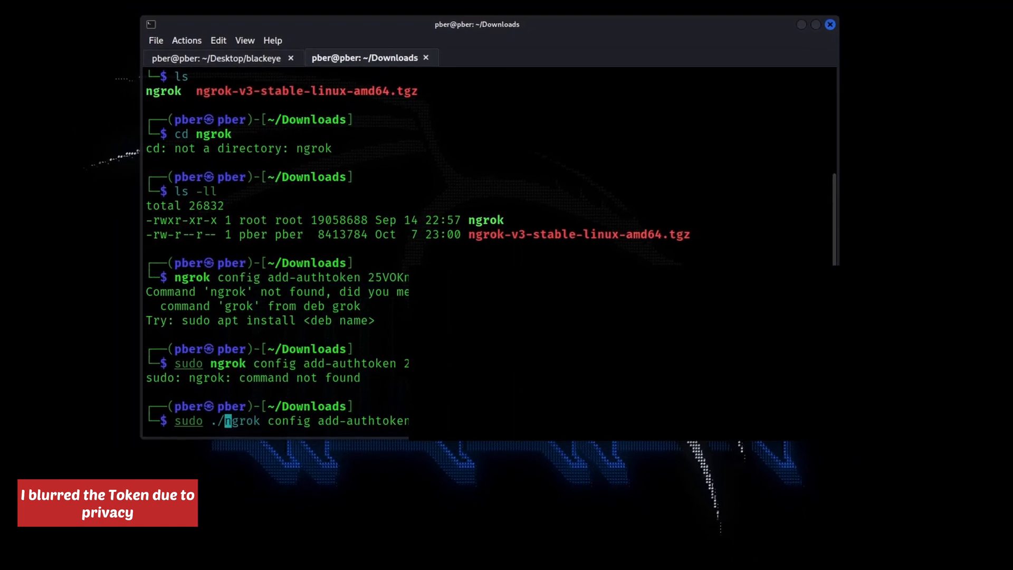
key("Return")
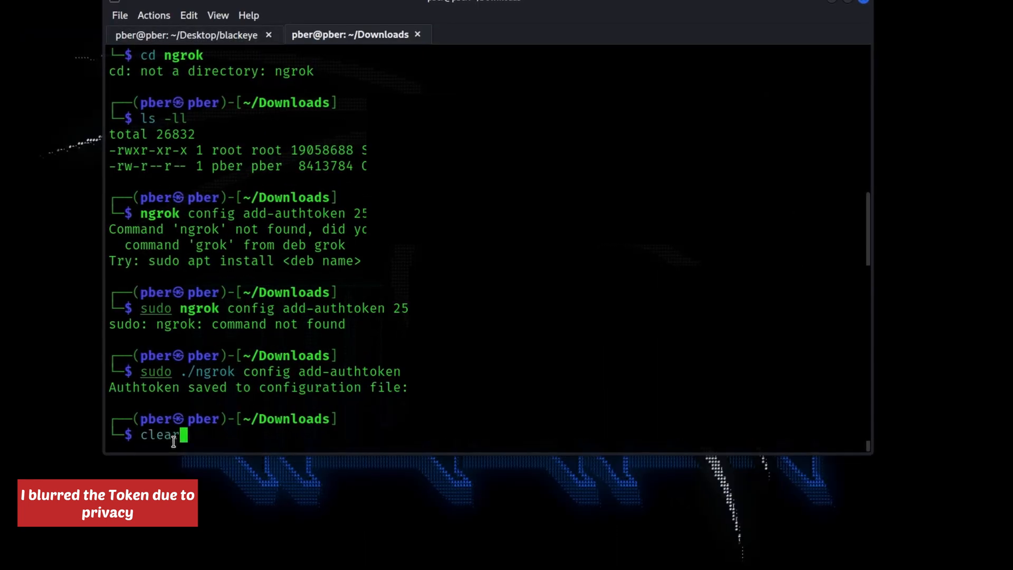
key("Return")
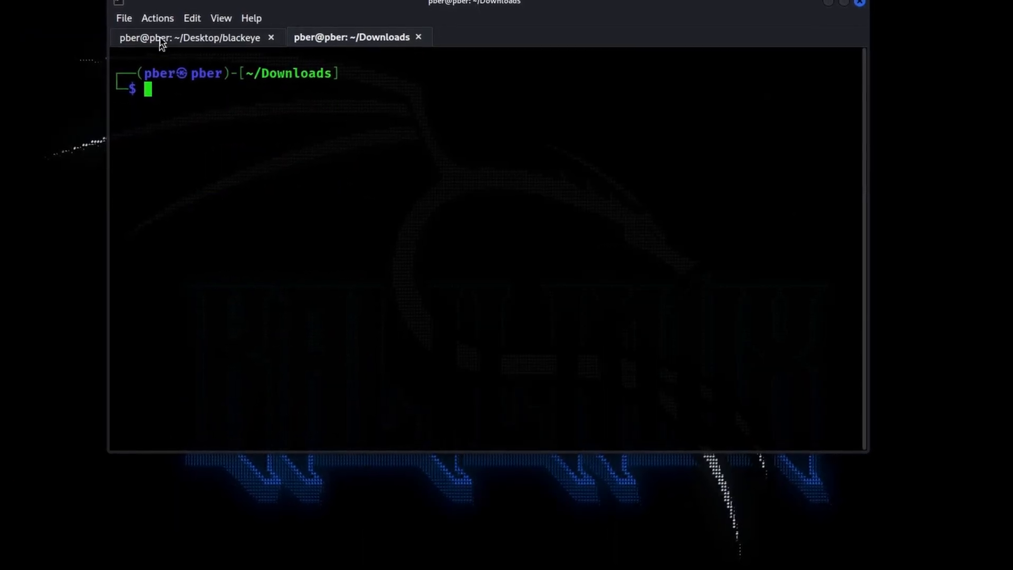
Step: Run 'sudo ./blackeye.sh' in the blackeye tab, pick Microsoft (12), then suspend it
left_click(189, 37)
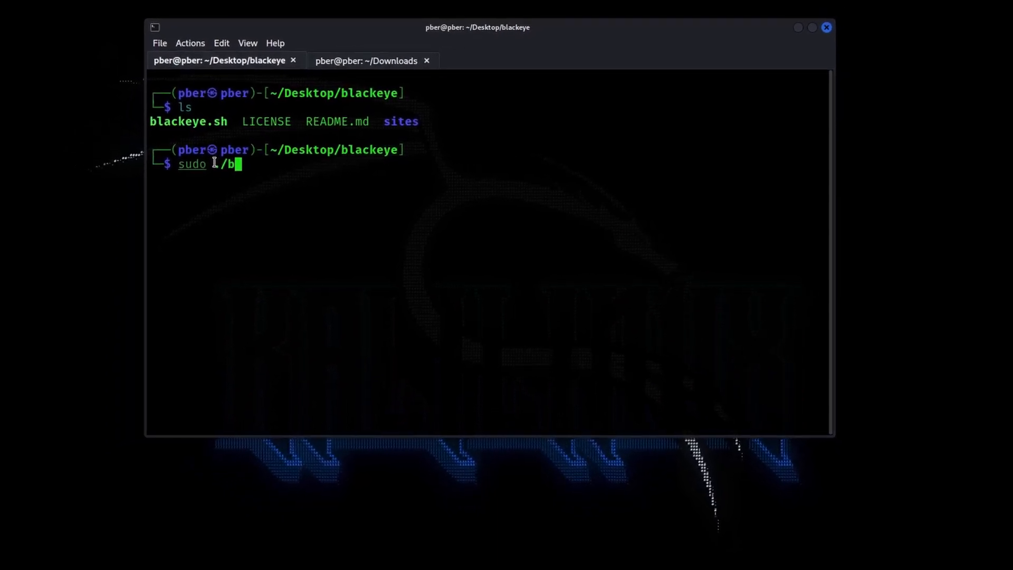
type("la")
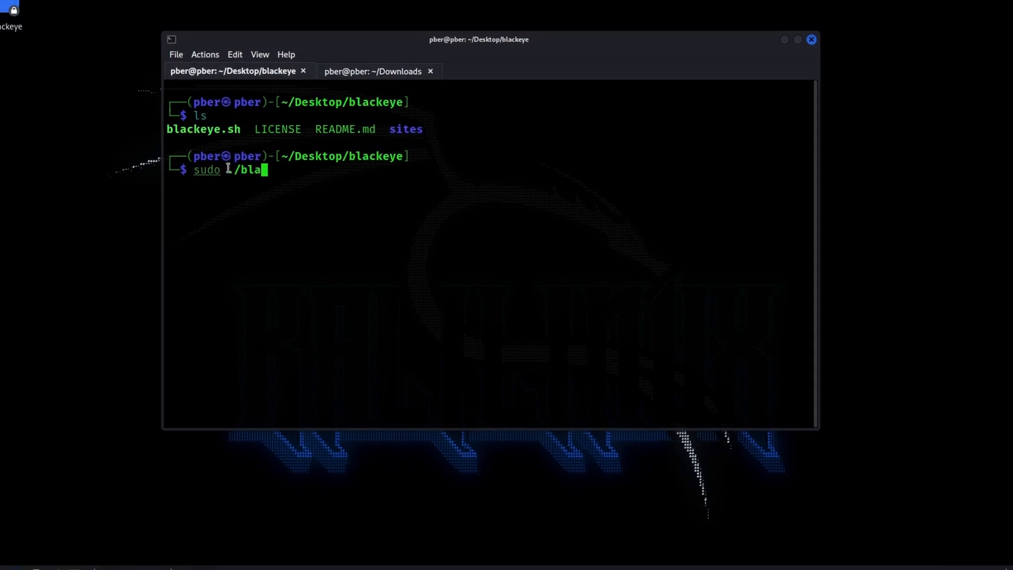
key("Return")
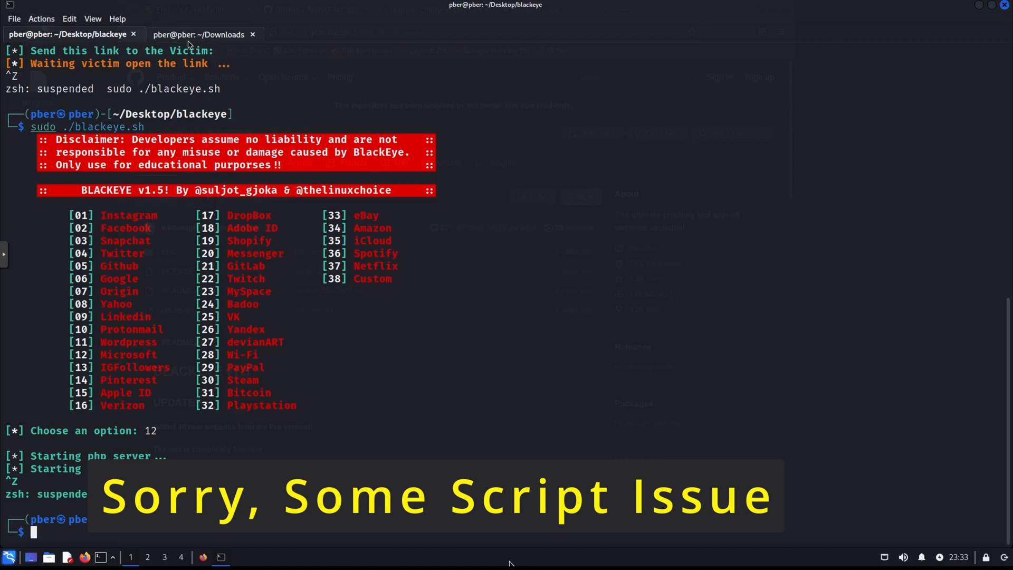
Step: Exit the toolkit in the Downloads tab and retype 'sudo setoolkit'
left_click(201, 34)
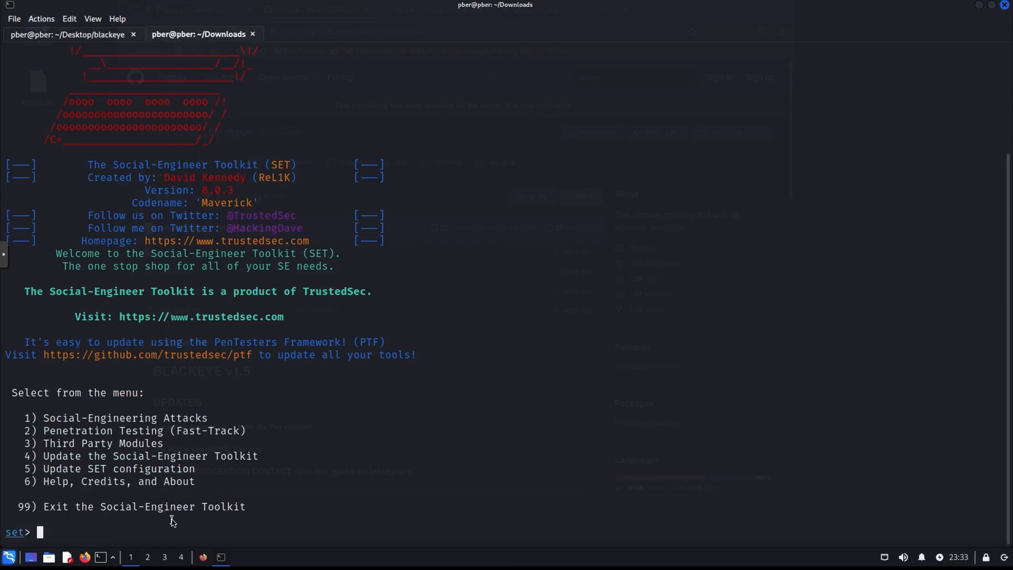
mouse_move(111, 534)
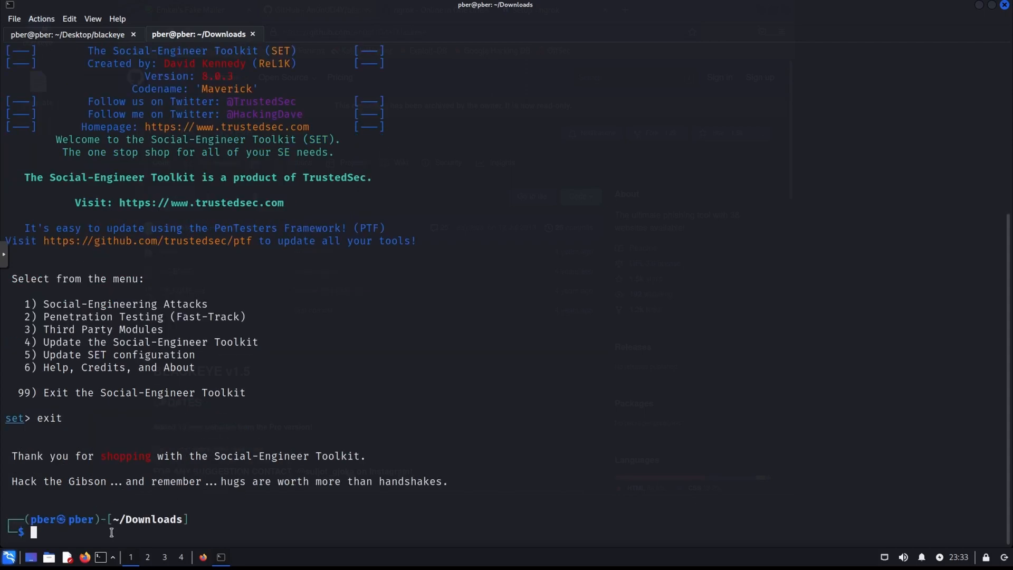
type("sudo setoolkit")
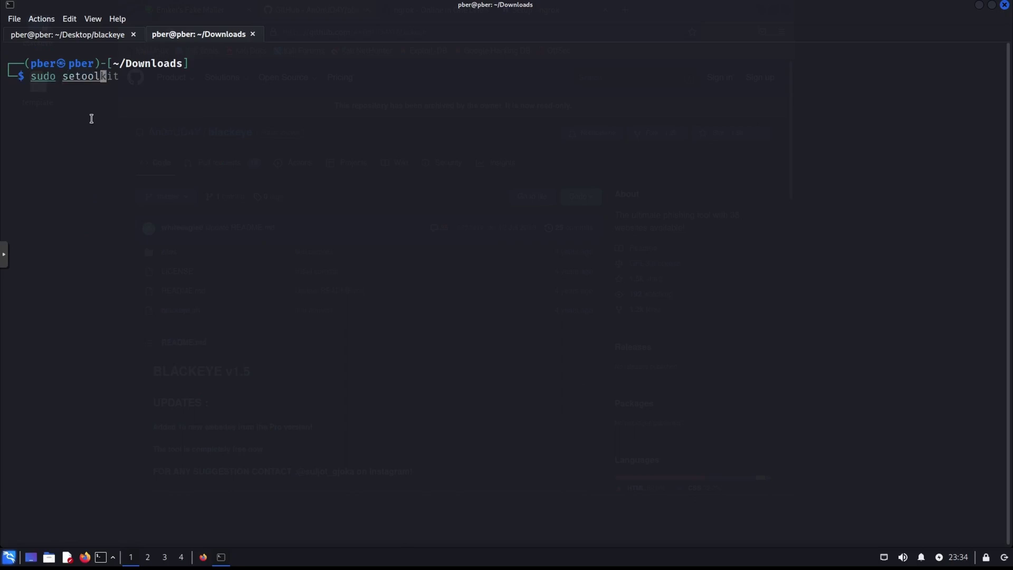
Step: Launch setoolkit, choose Social-Engineering Attacks (1), and highlight Website Attack Vectors
key("Return")
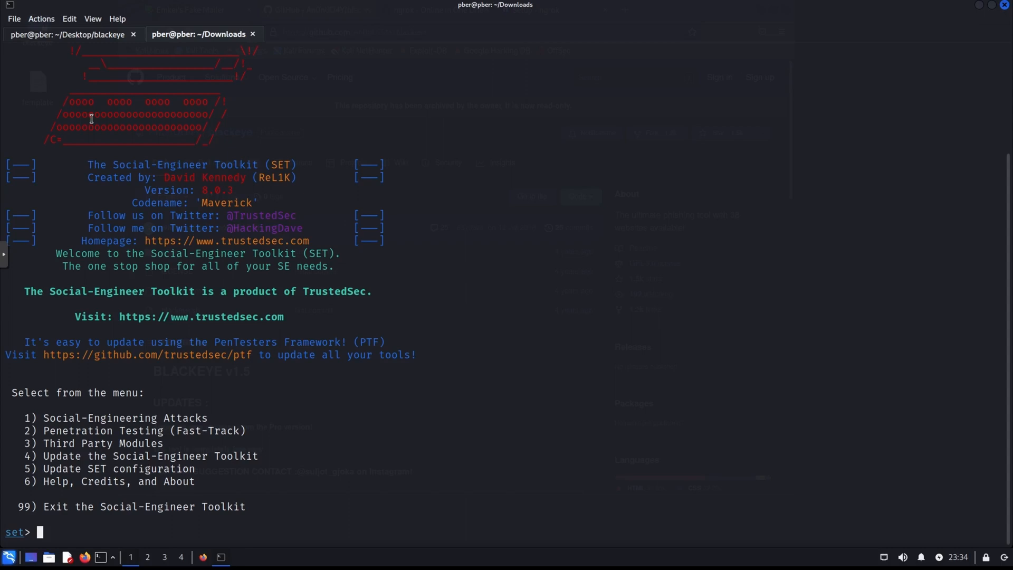
type("1")
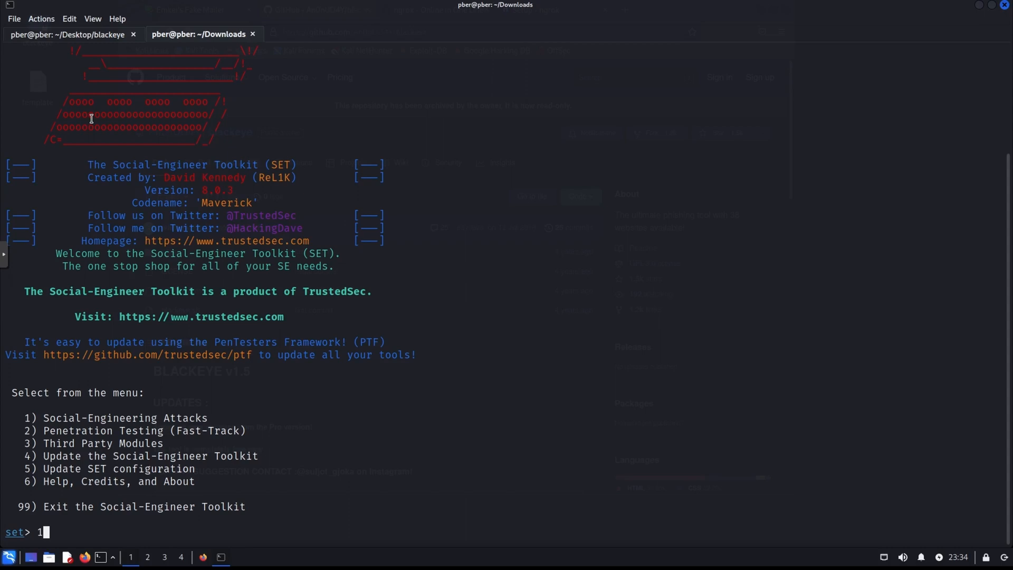
key("Return")
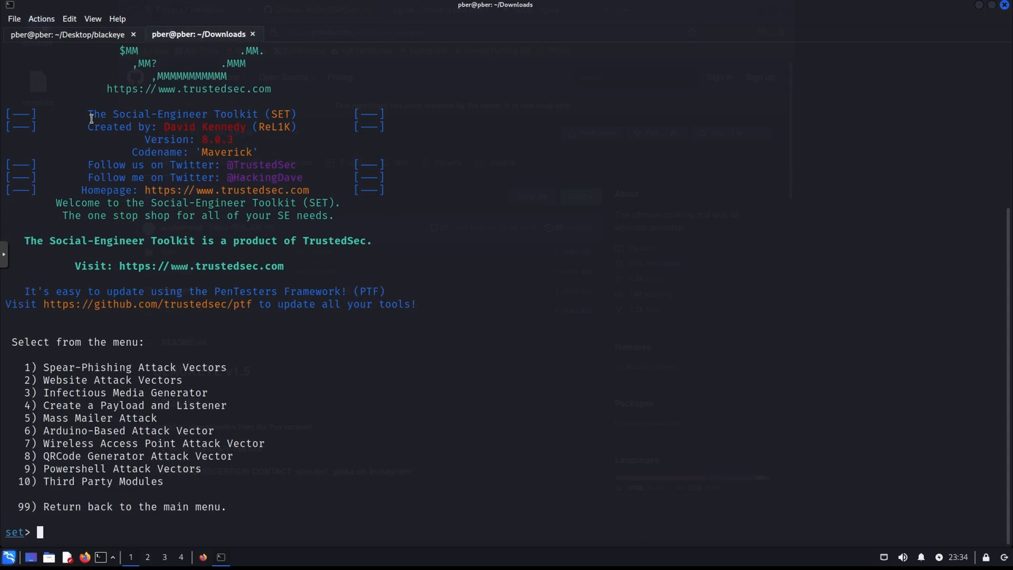
mouse_move(102, 259)
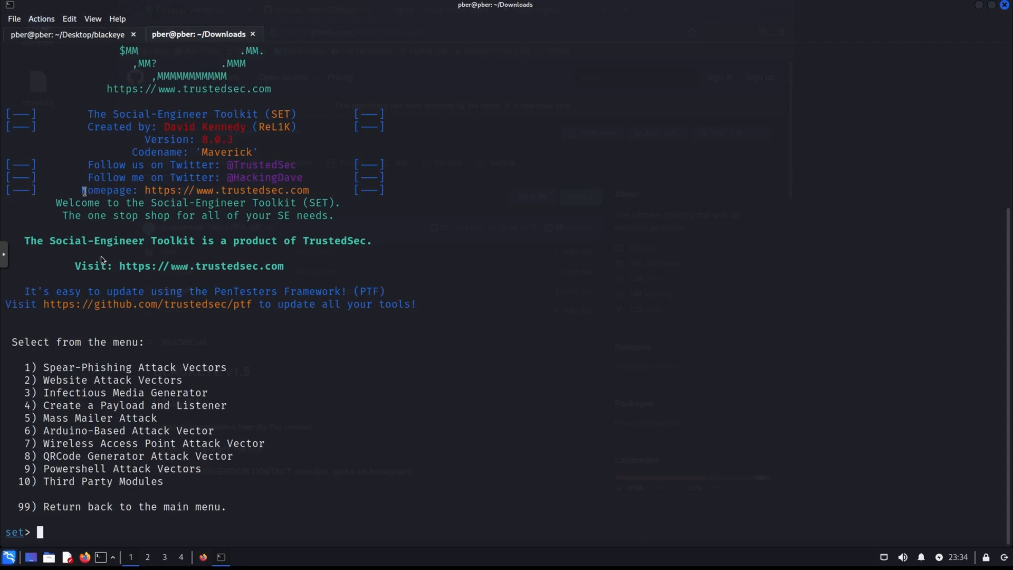
mouse_move(123, 411)
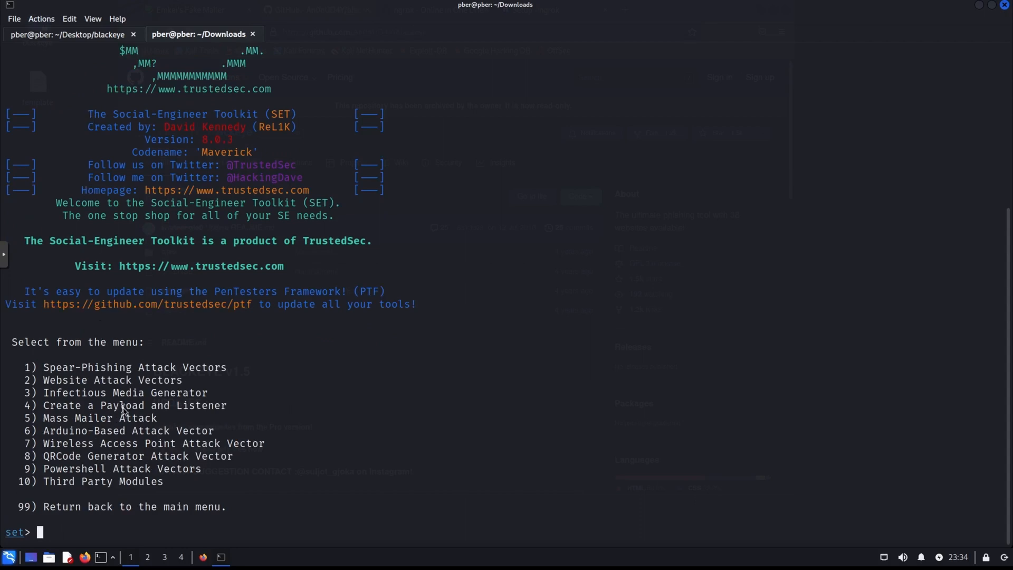
double_click(112, 380)
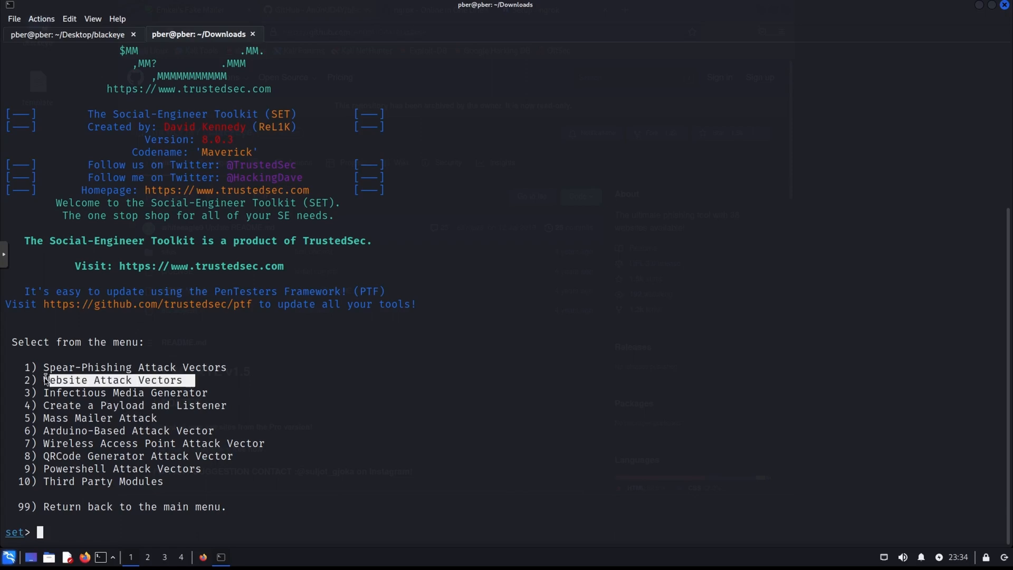
mouse_move(52, 535)
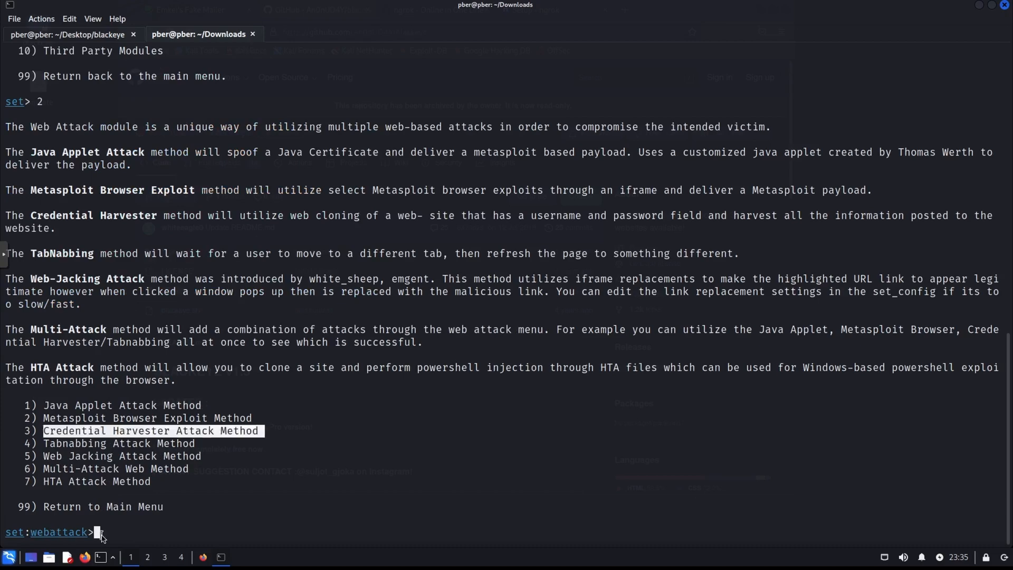
Step: Enter 3 for Credential Harvester Attack Method, then 1 for Web Templates
type("3")
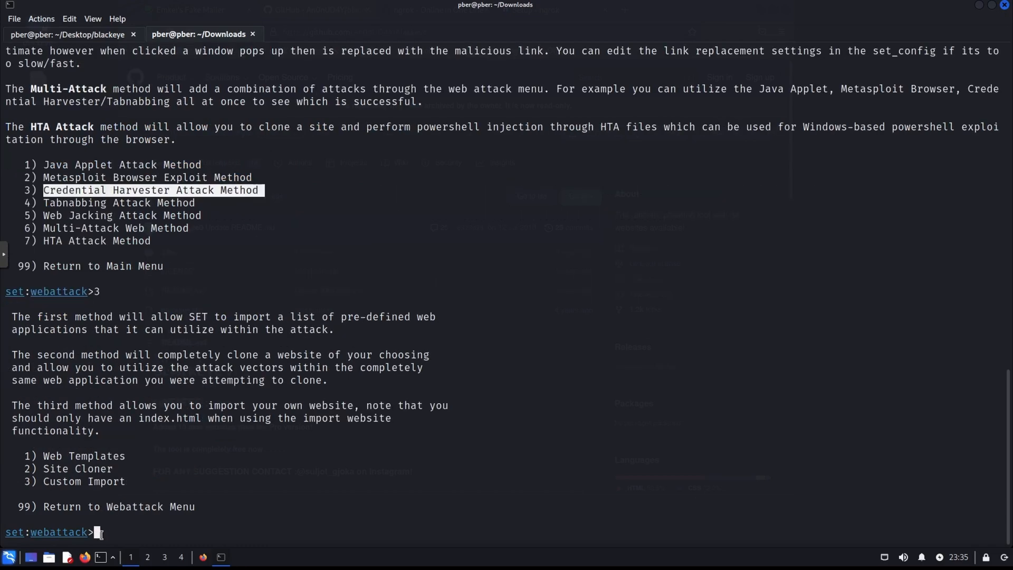
mouse_move(121, 545)
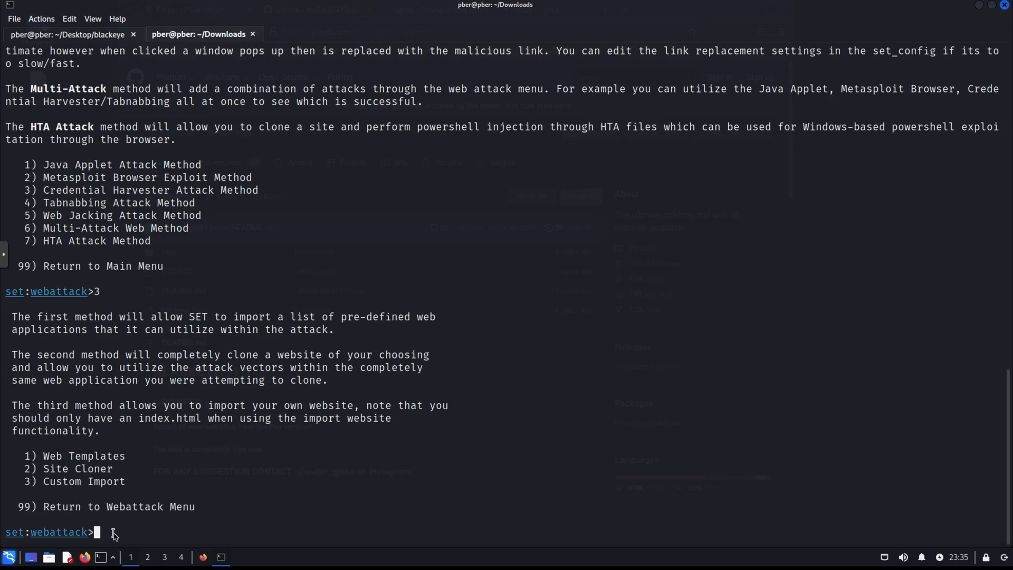
type("1")
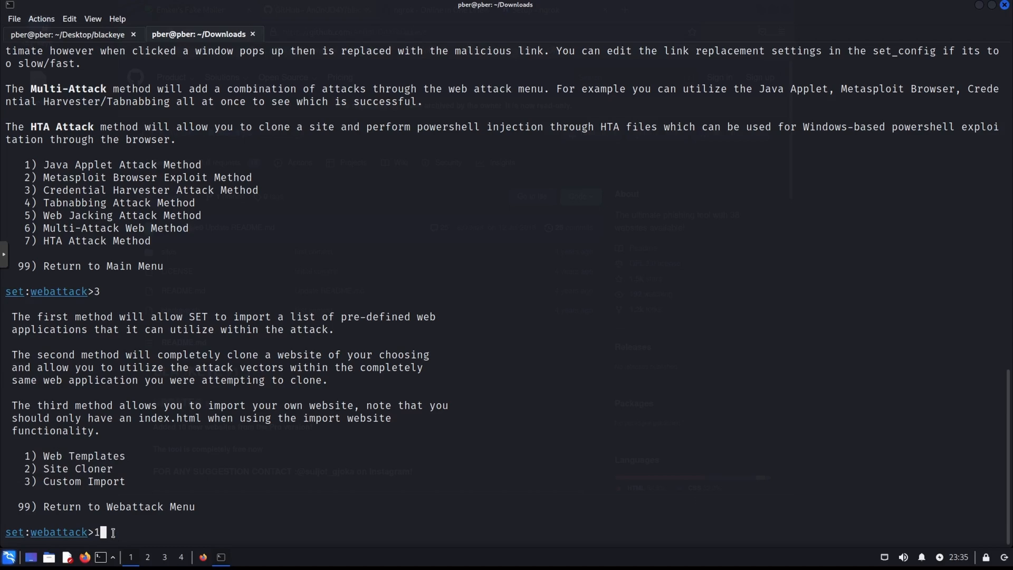
Step: Confirm Web Templates, keep the default callback IP, and select the Google template (2)
key("Return")
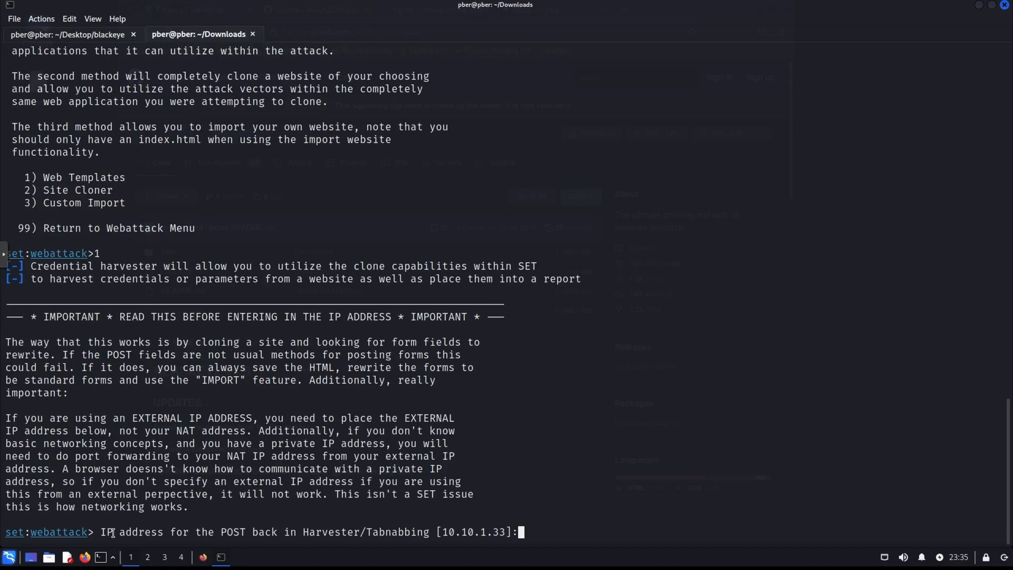
key("Return")
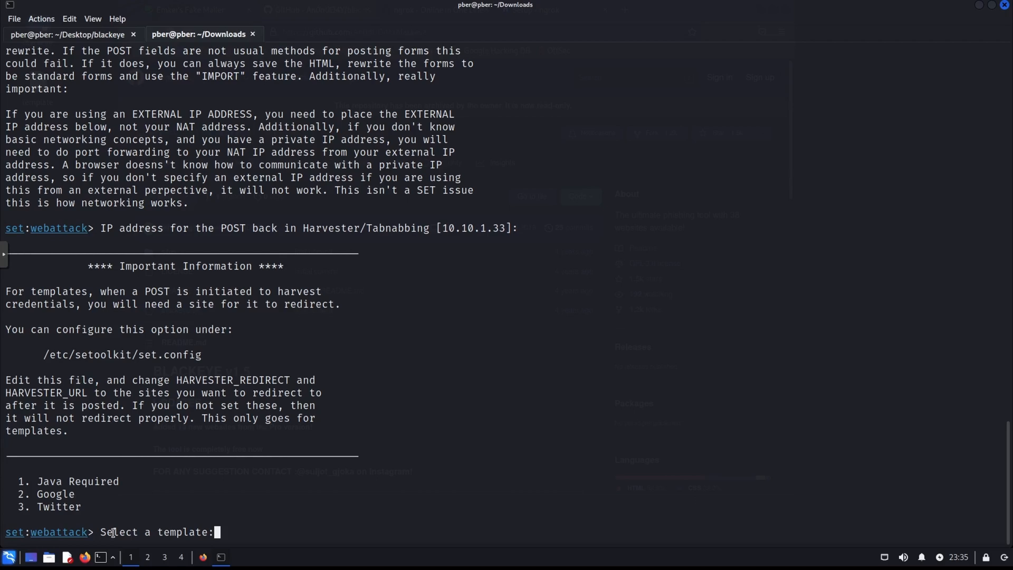
type("2")
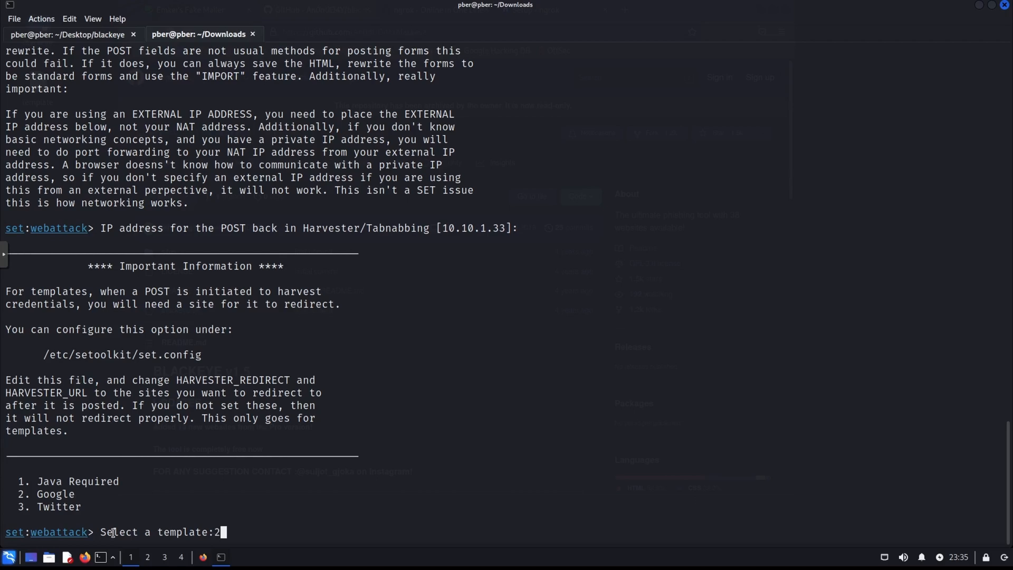
key("Return")
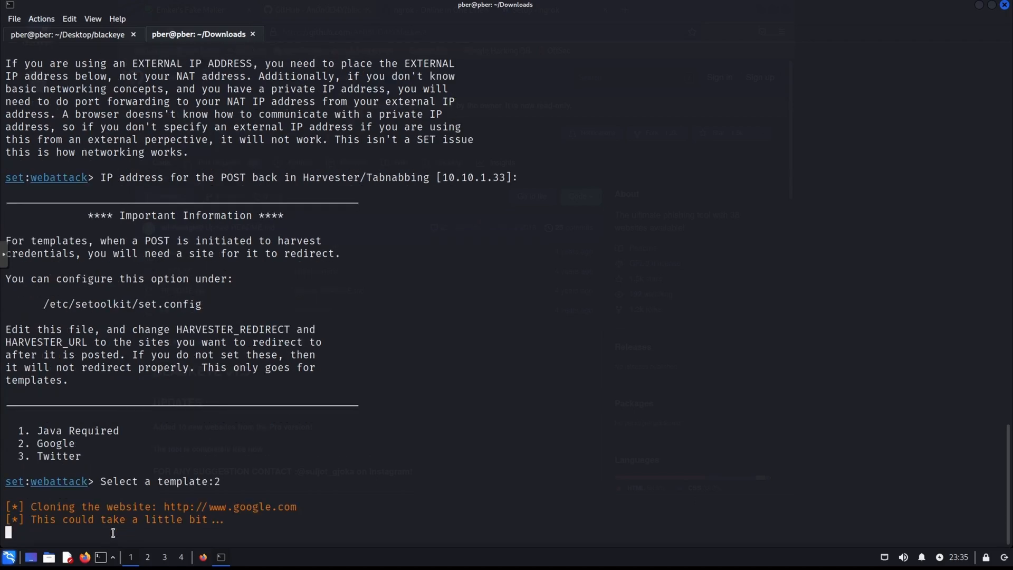
Step: Scroll the terminal to confirm the Credential Harvester is listening on port 80
scroll("down", 3)
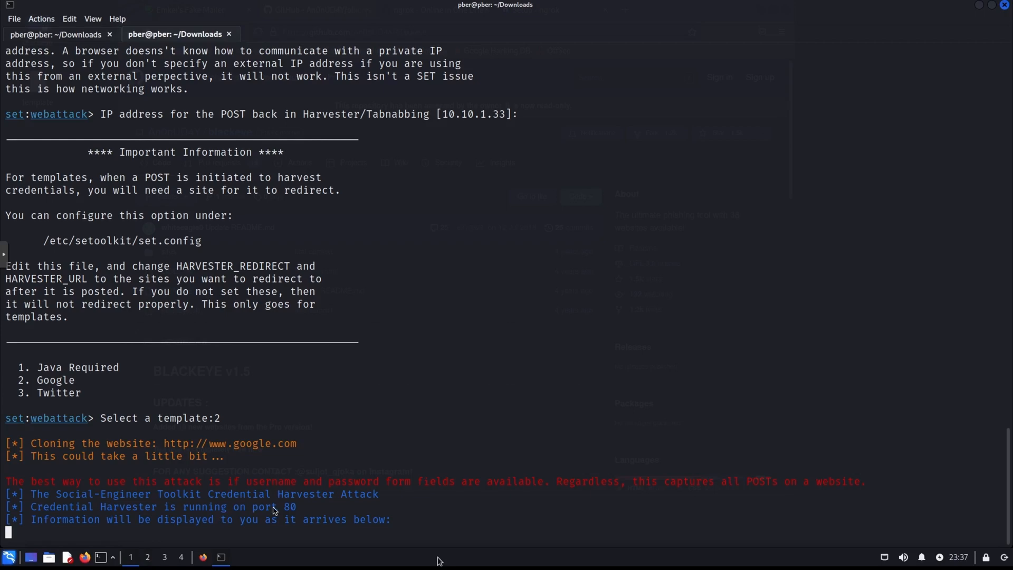
mouse_move(353, 523)
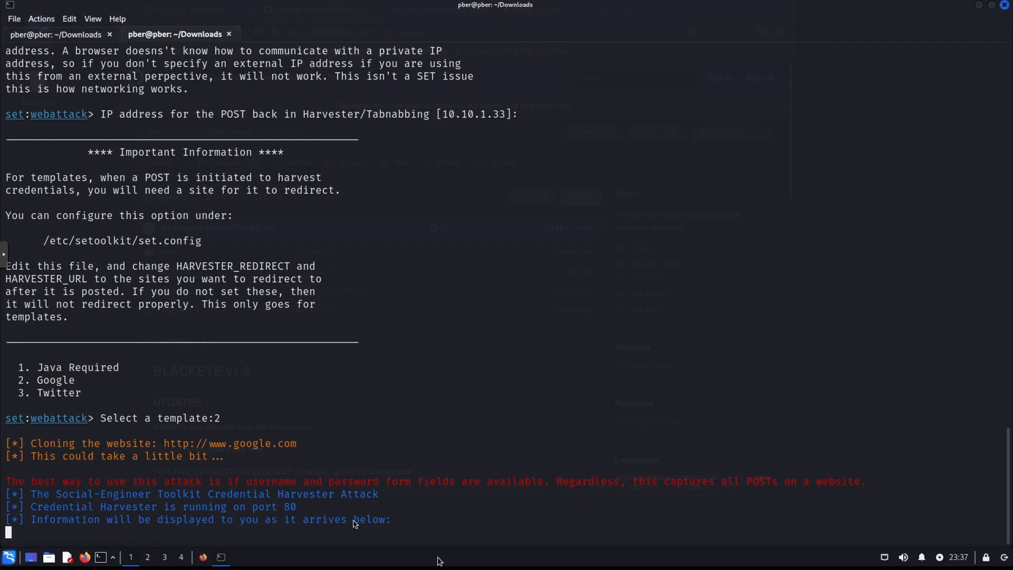
mouse_move(250, 468)
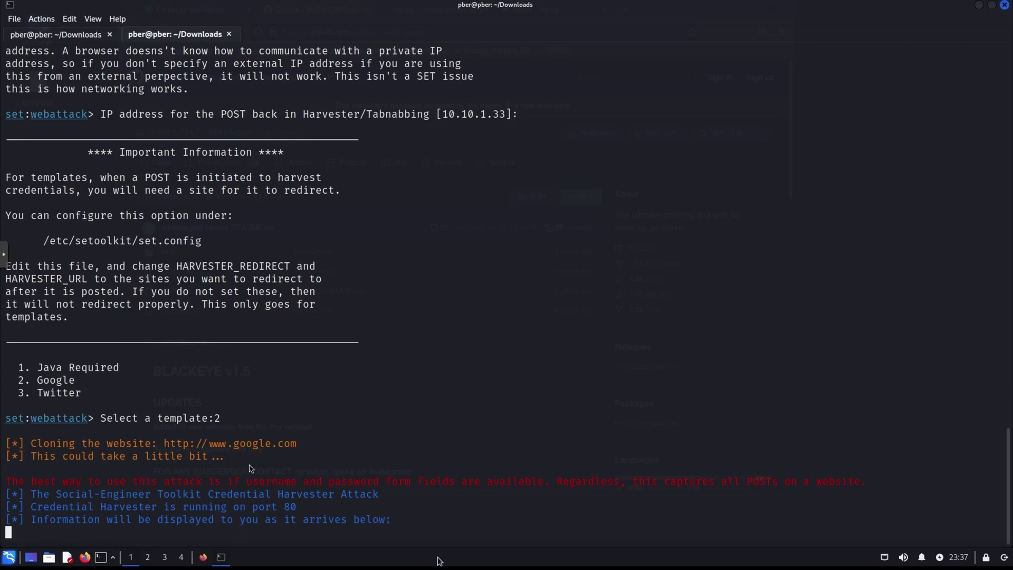
mouse_move(198, 563)
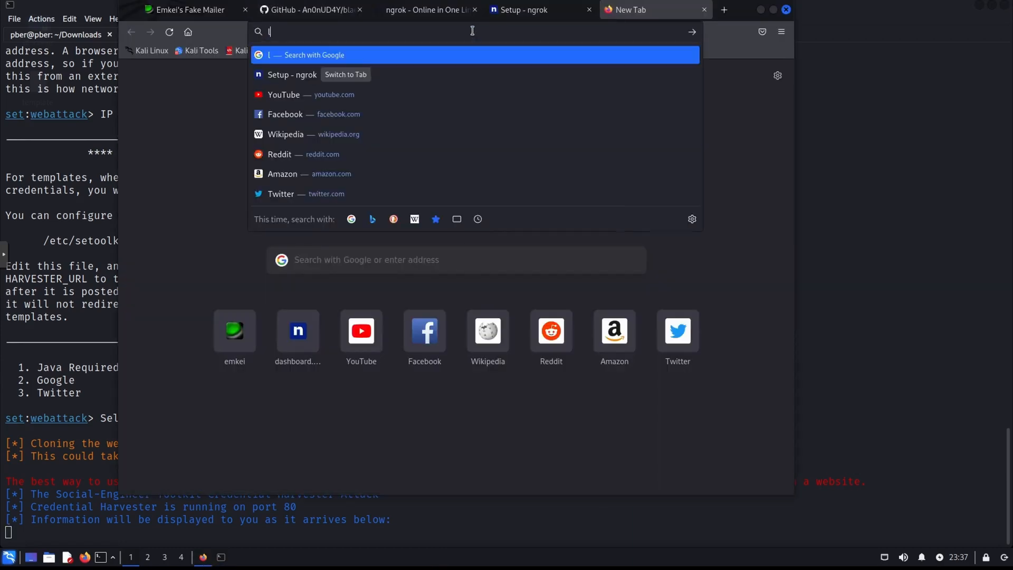
Step: Load localhost in Firefox to show the cloned Google sign-in page
key("Return")
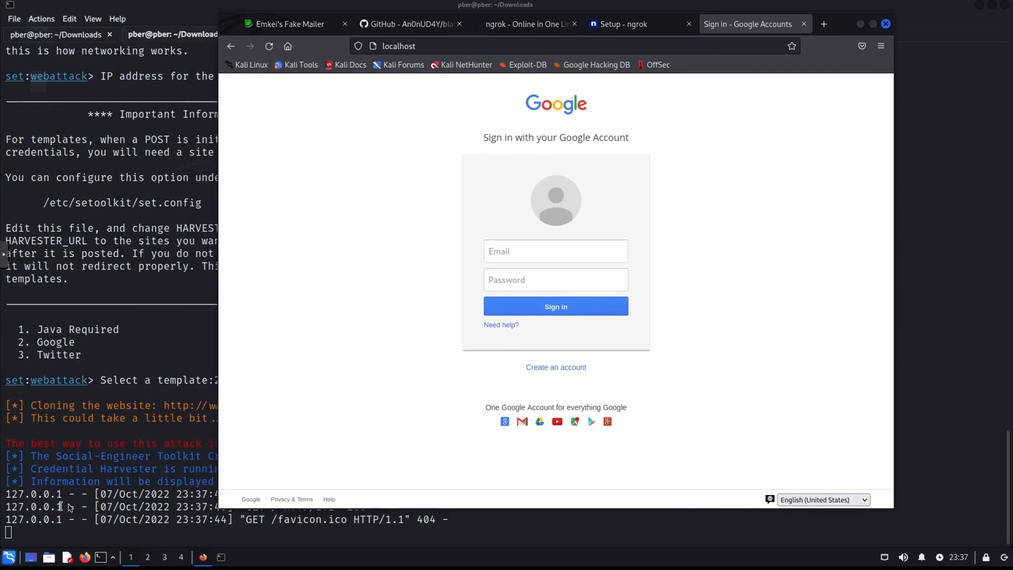
mouse_move(393, 128)
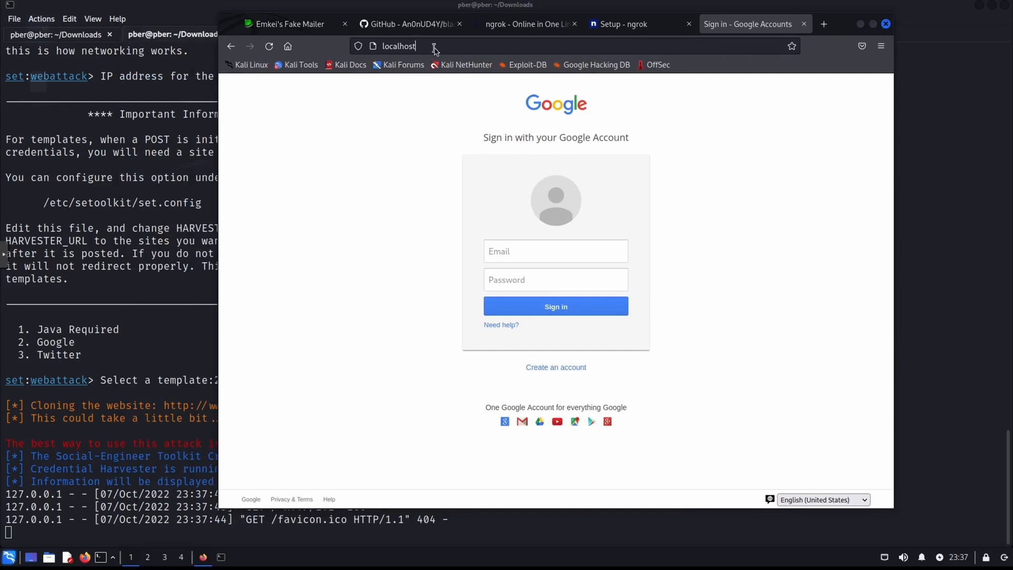
left_click(398, 46)
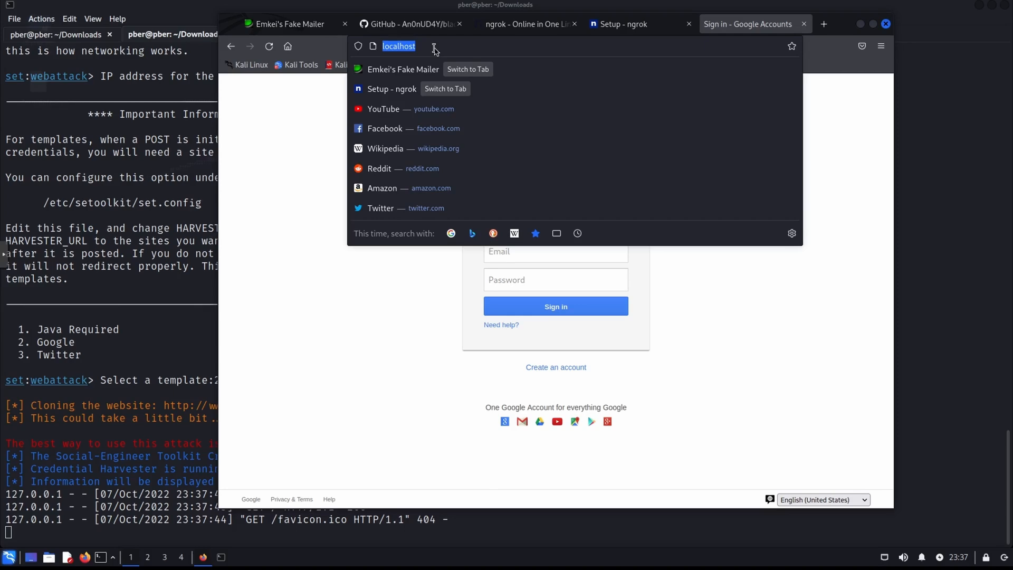
mouse_move(431, 49)
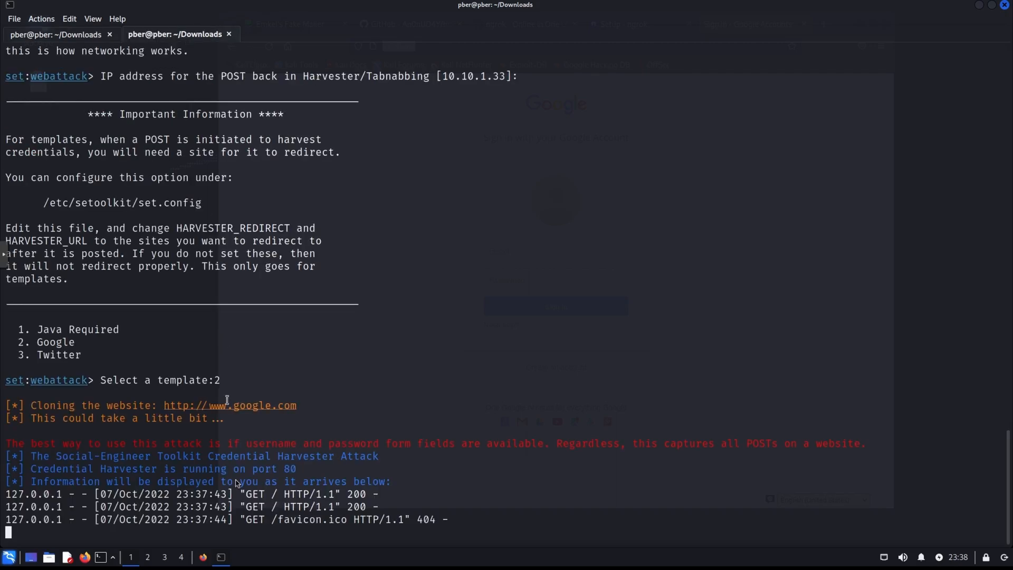
Step: Switch to the ngrok terminal tab showing the https forwarding address for localhost:80
left_click(55, 35)
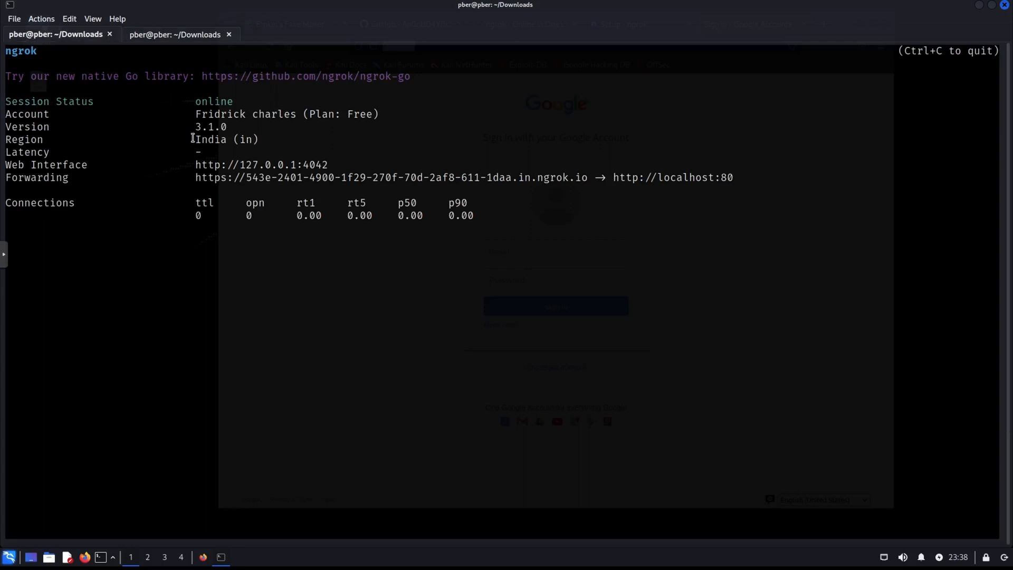
mouse_move(195, 181)
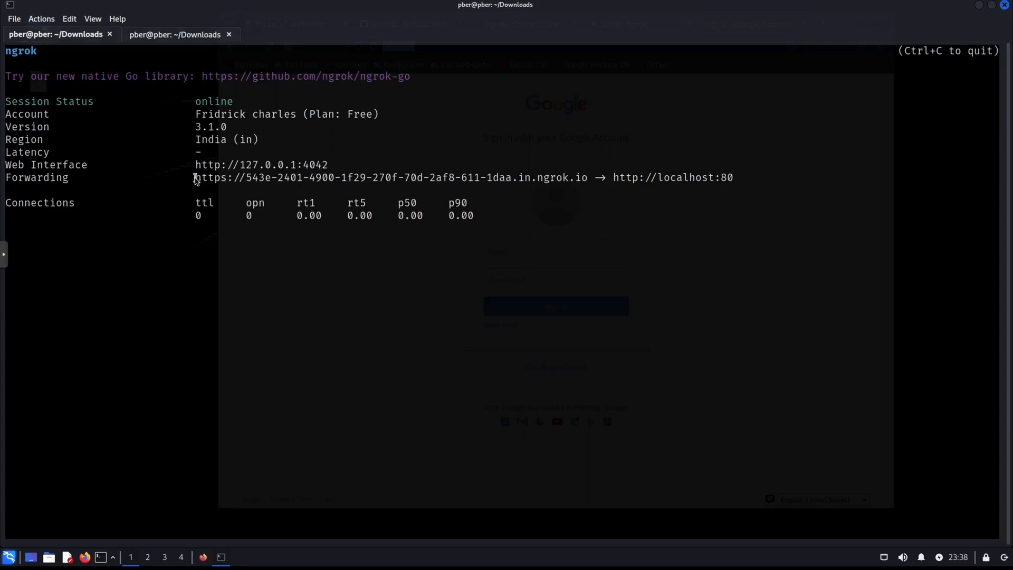
mouse_move(592, 179)
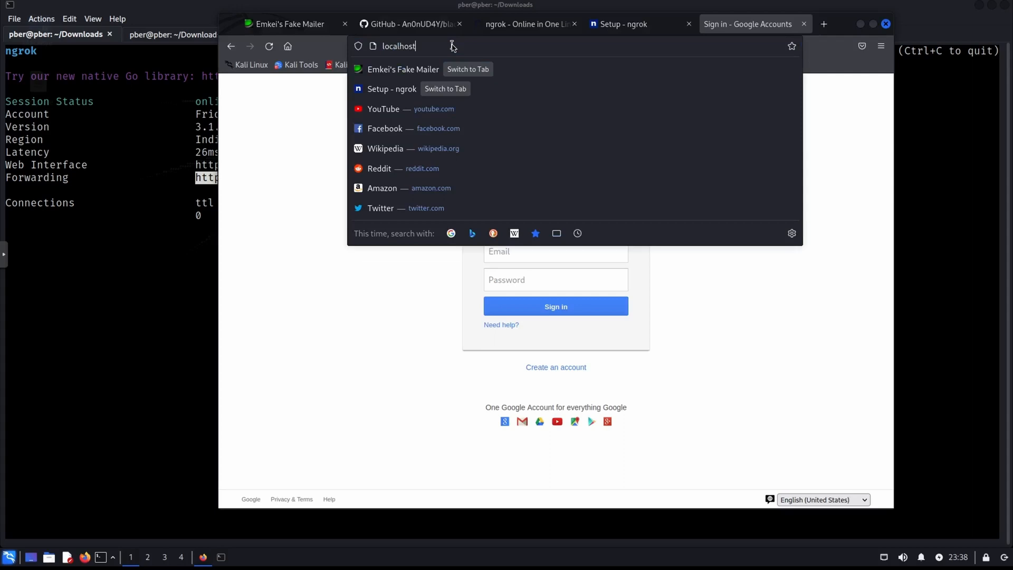
Step: Load the pasted ngrok address in Firefox, then check the harvester log and hide the terminal
triple_click(398, 46)
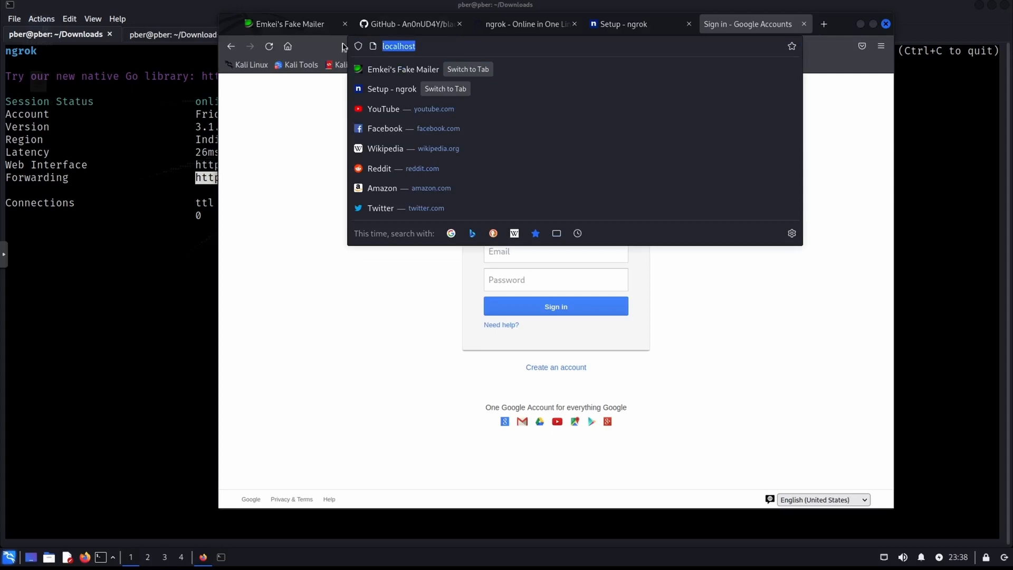
right_click(397, 46)
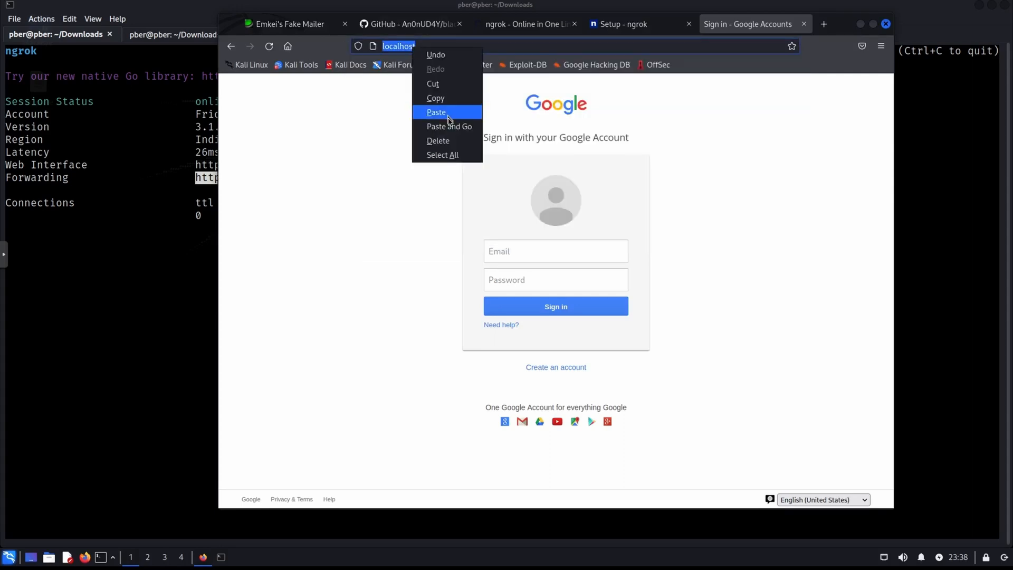
left_click(436, 112)
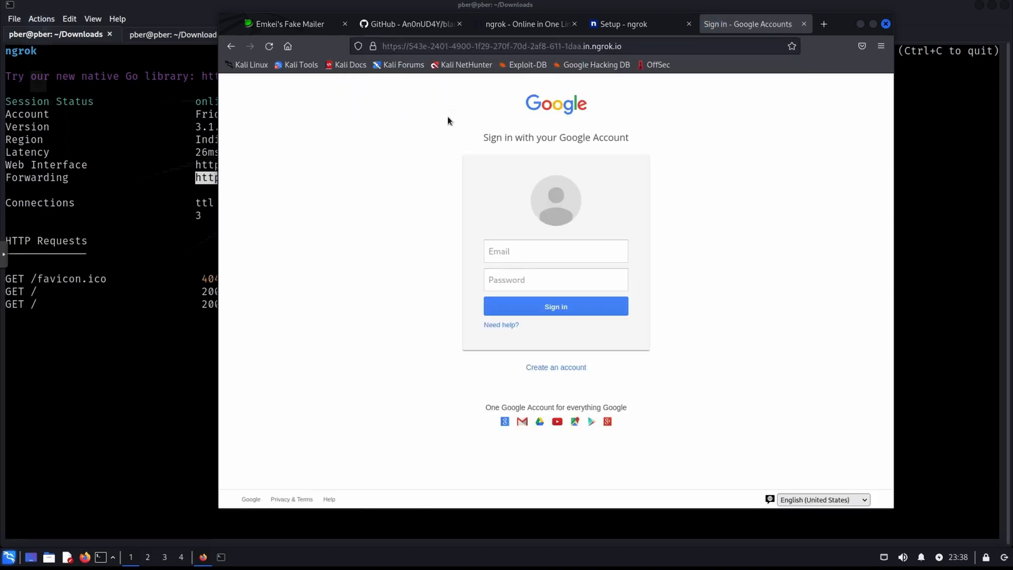
mouse_move(251, 149)
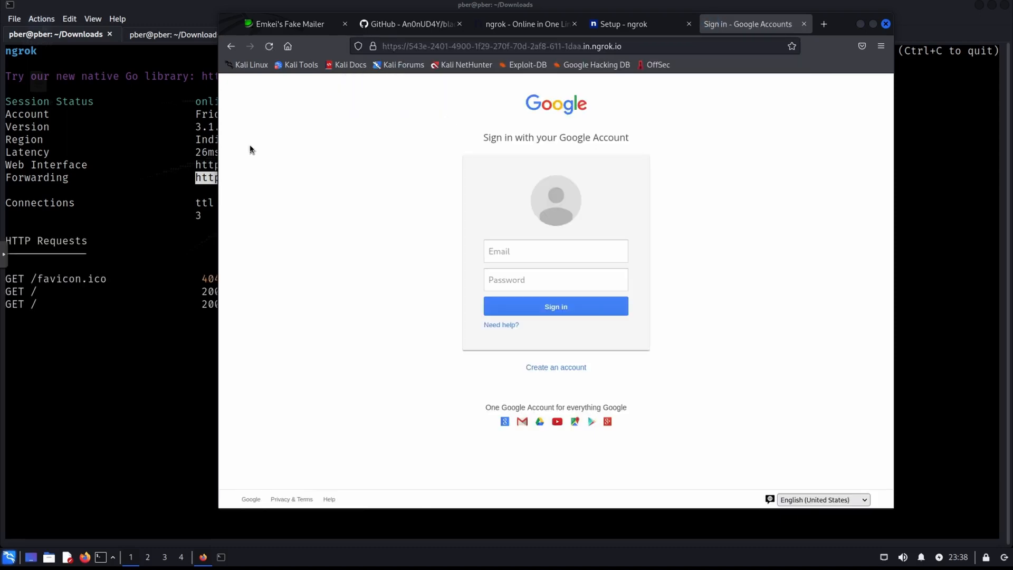
left_click(175, 34)
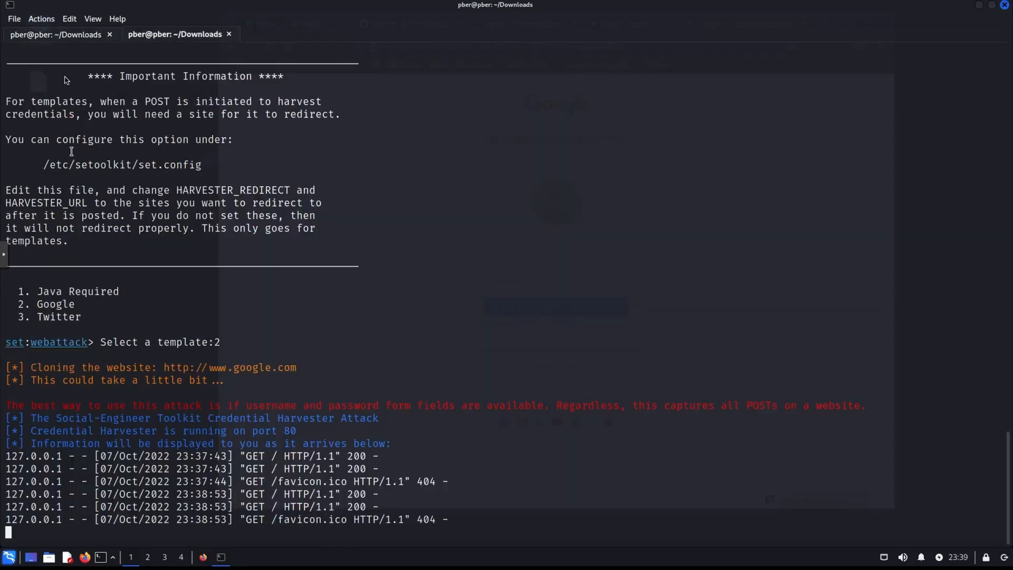
left_click(55, 35)
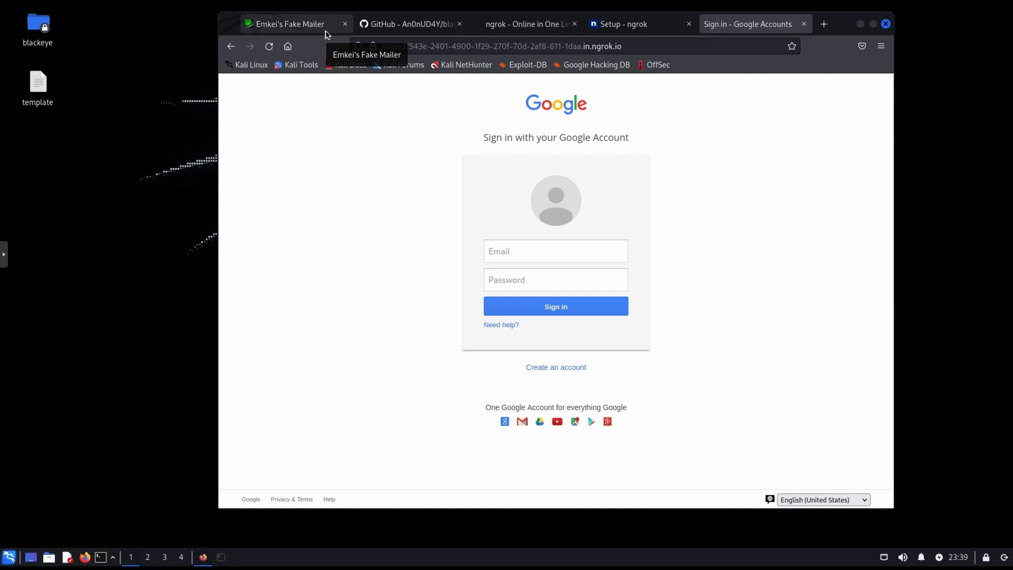
mouse_move(289, 24)
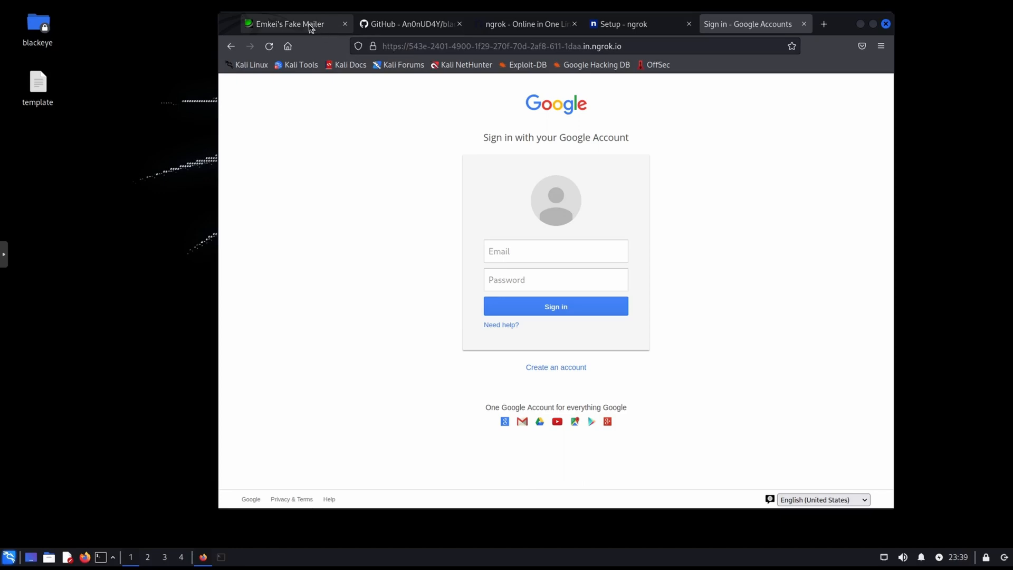
Step: Bring up Emkei's Fake Mailer full-screen and select the recipient email address
left_click(289, 23)
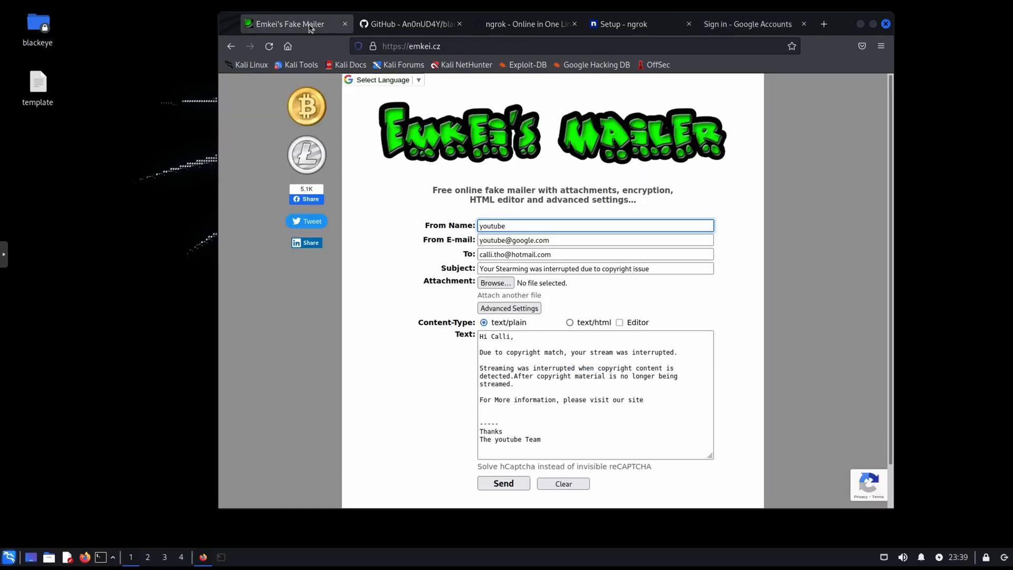
key("F11")
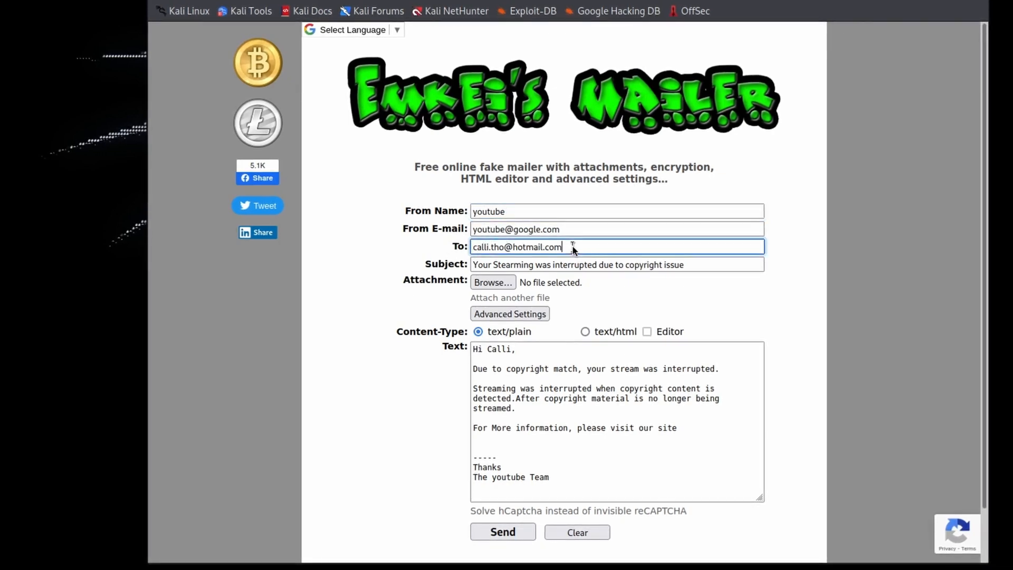
triple_click(516, 247)
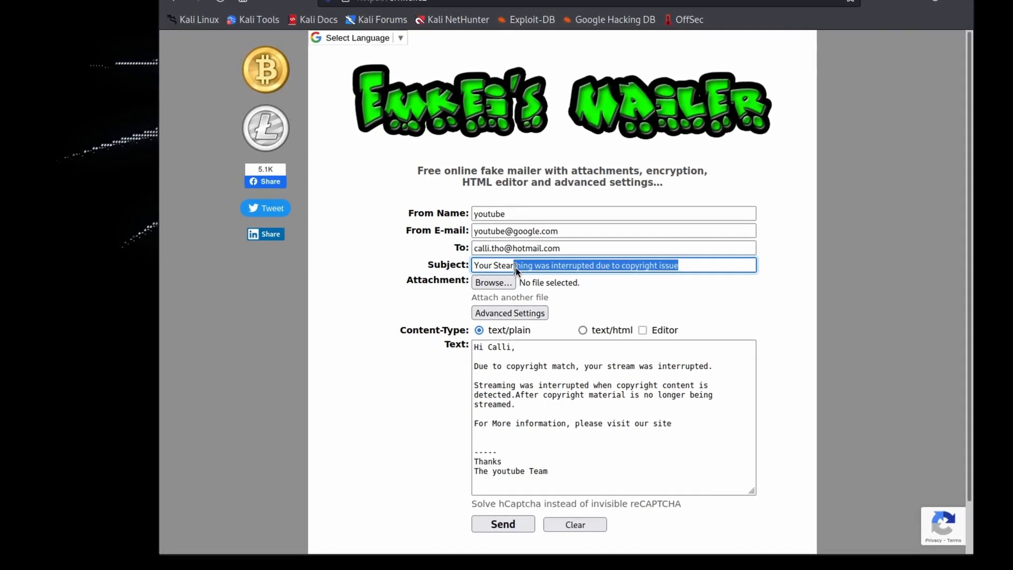
mouse_move(697, 425)
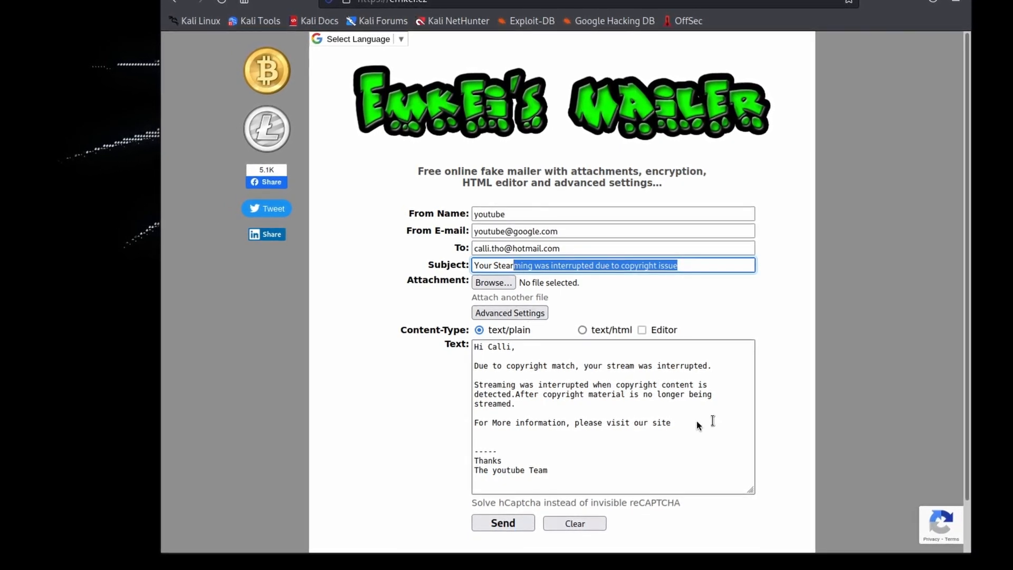
Step: Paste the ngrok link after 'please visit our site' and send the fake copyright email
left_click(690, 424)
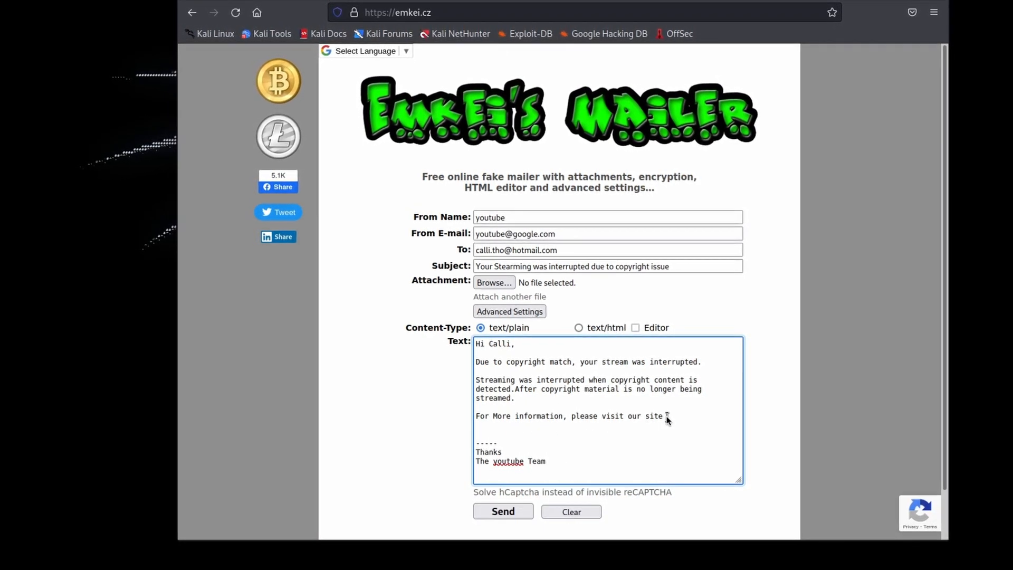
right_click(632, 415)
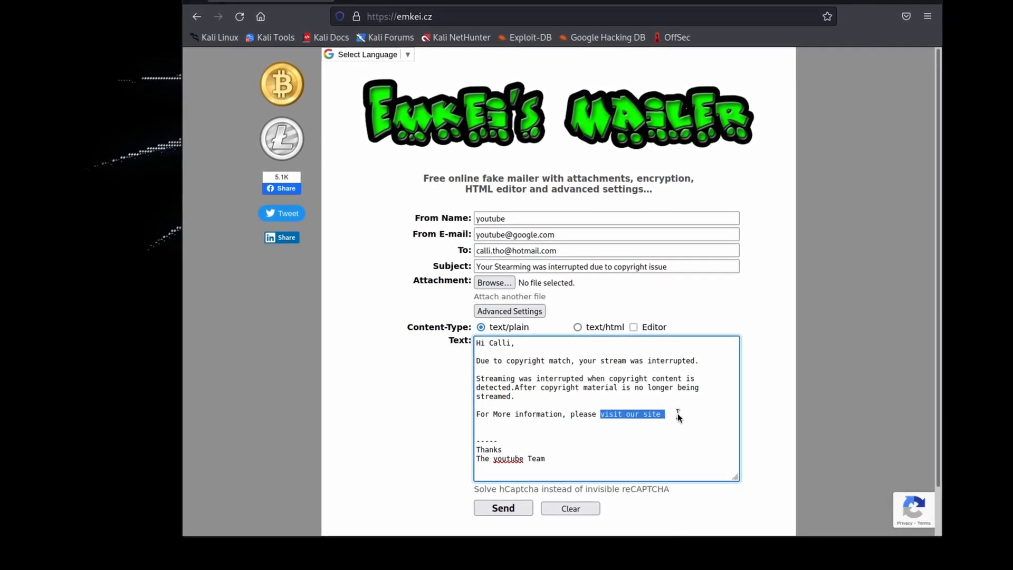
left_click(664, 412)
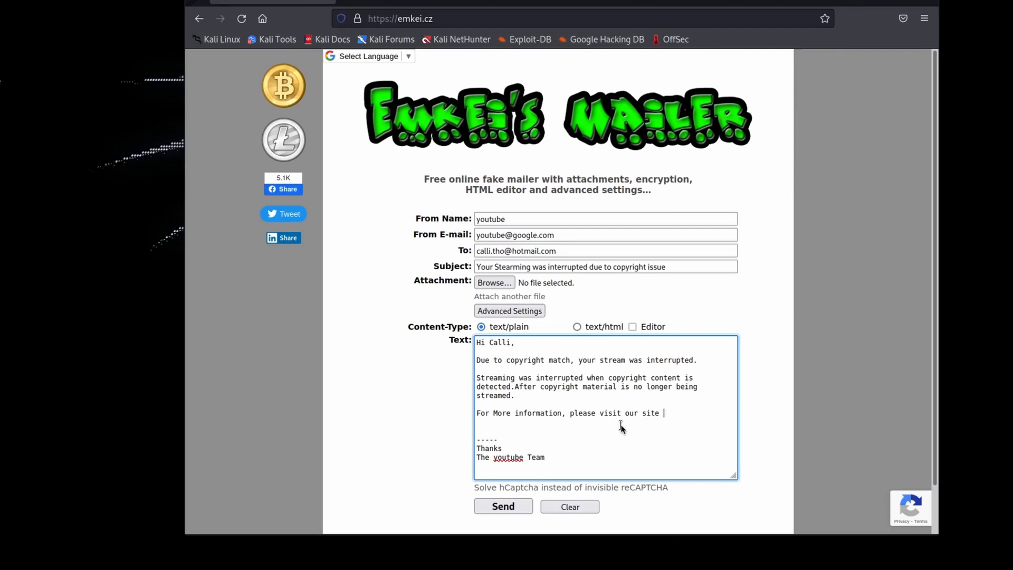
right_click(620, 426)
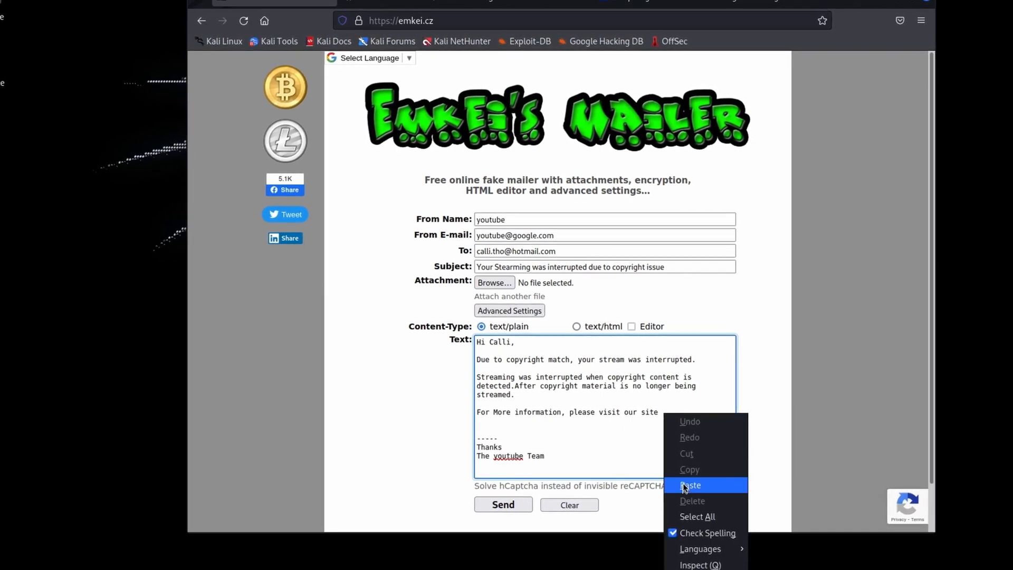
left_click(690, 485)
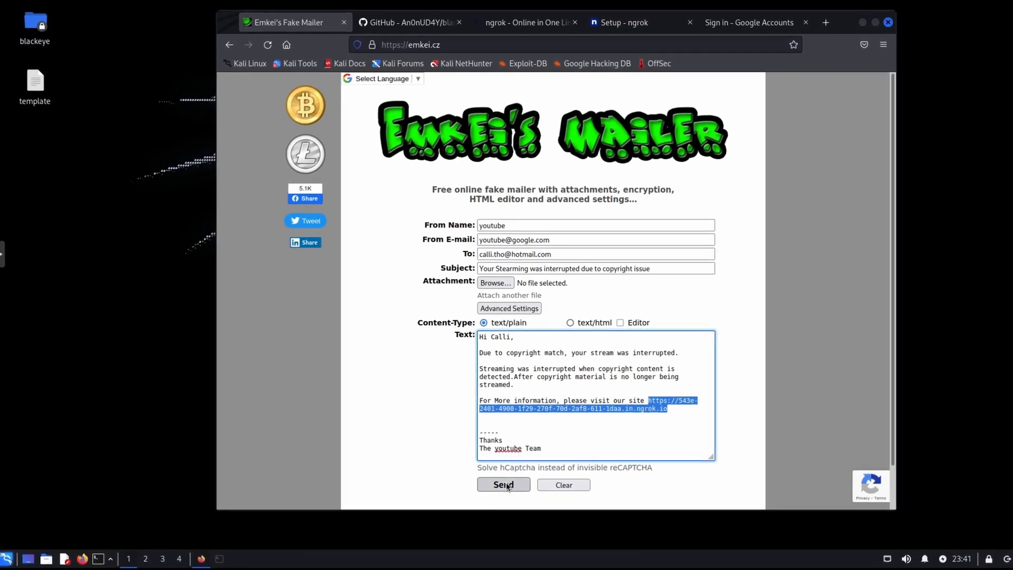
left_click(503, 484)
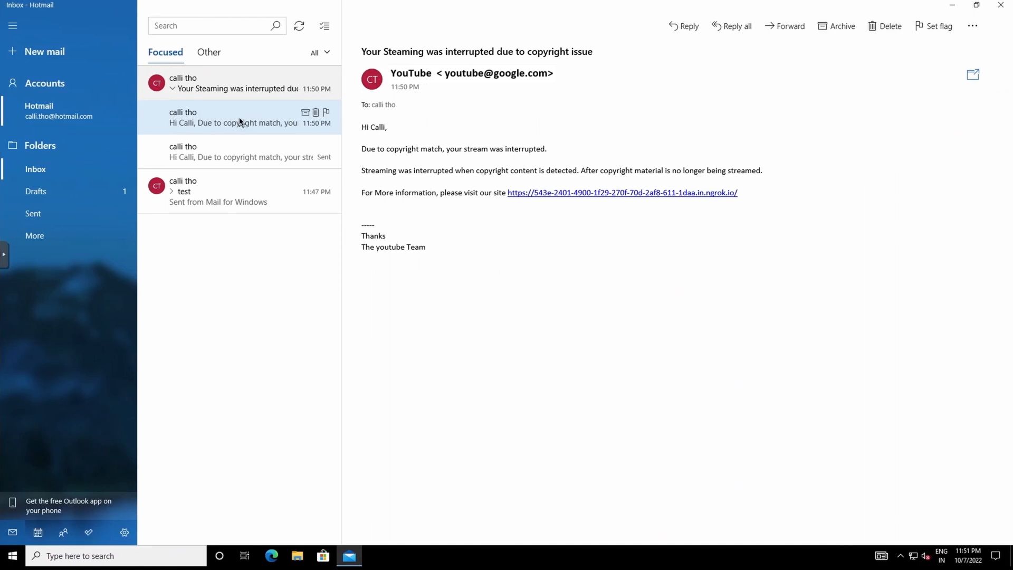
mouse_move(408, 123)
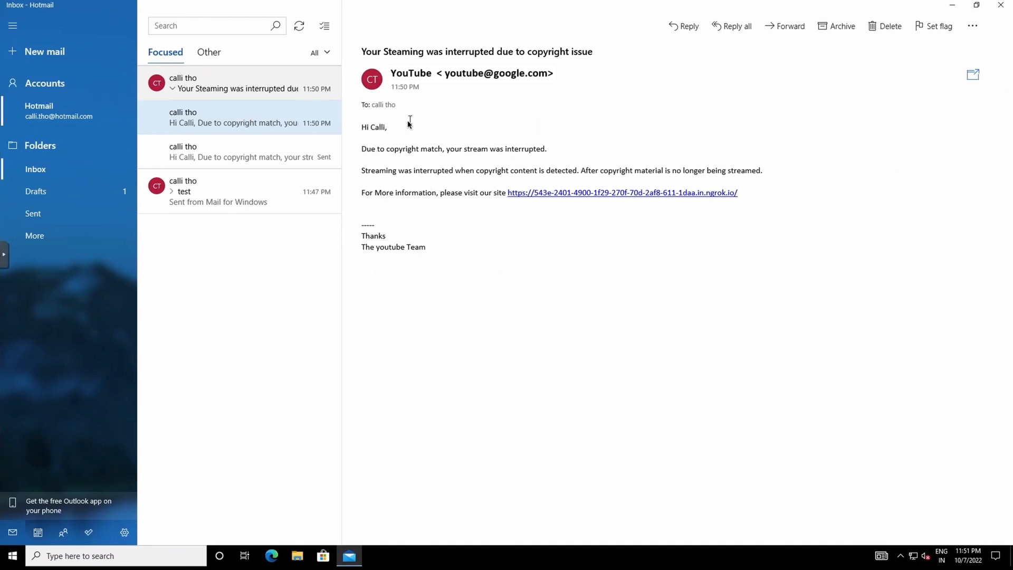
mouse_move(492, 116)
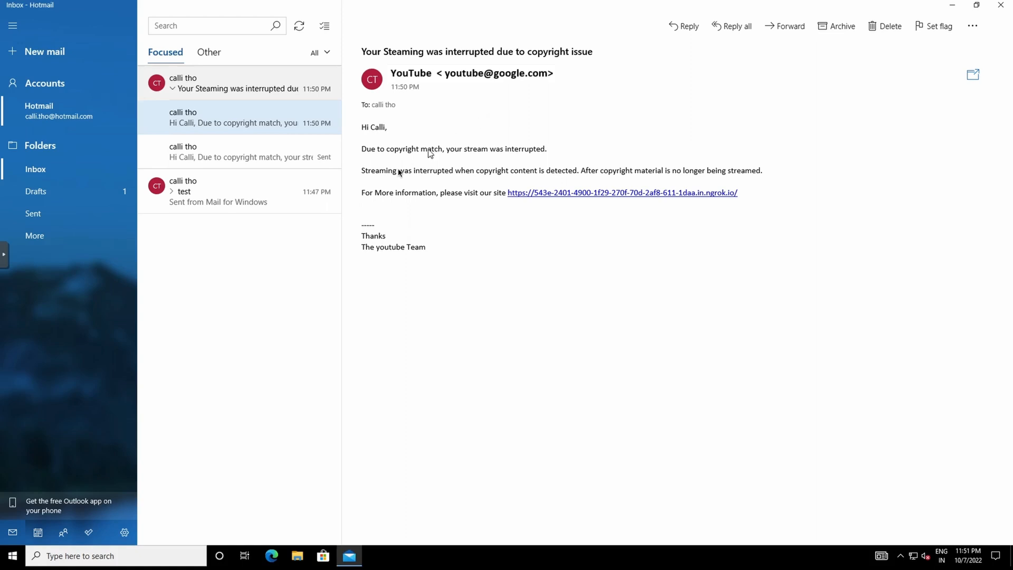
mouse_move(535, 199)
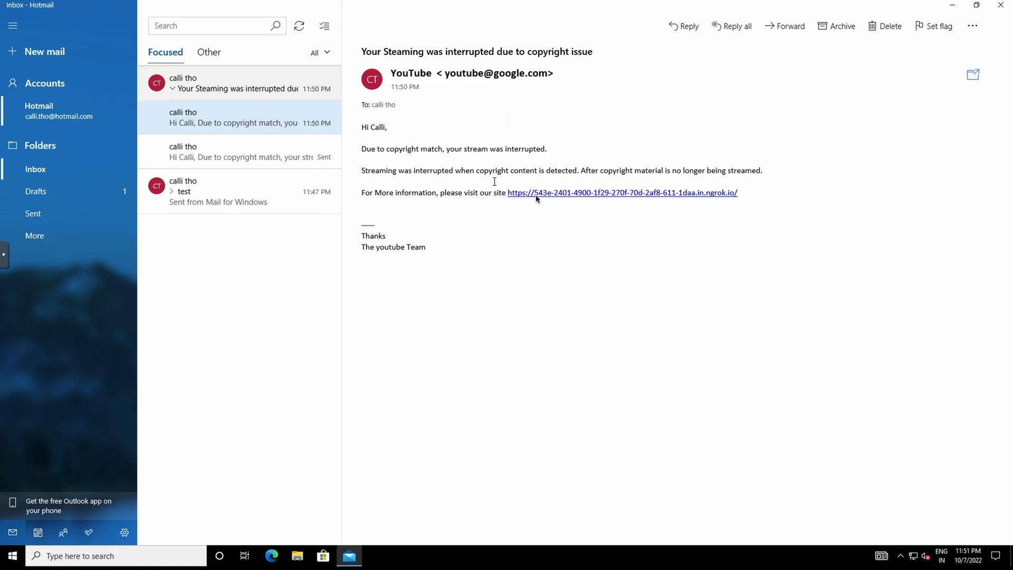
mouse_move(557, 197)
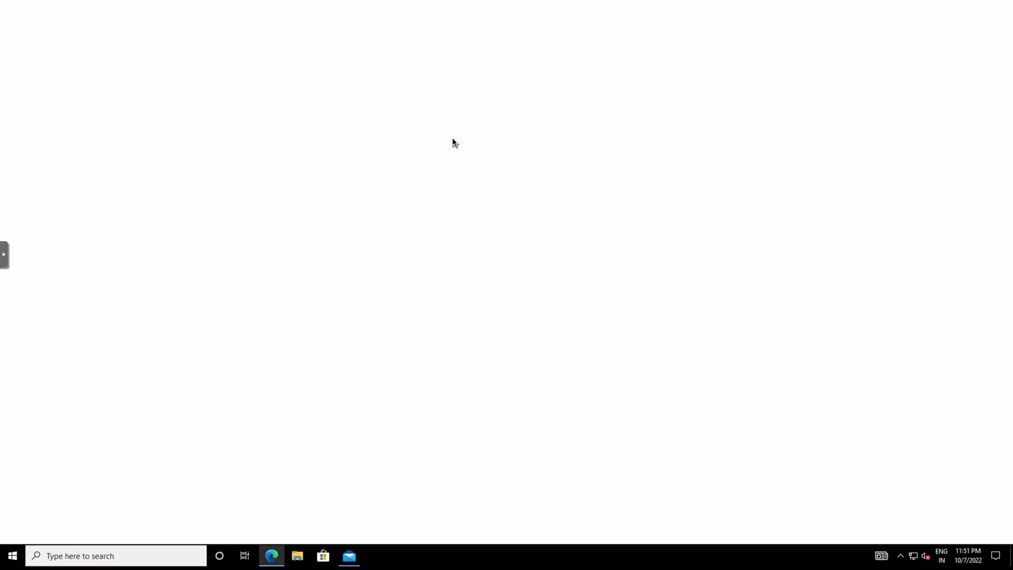
left_click(271, 556)
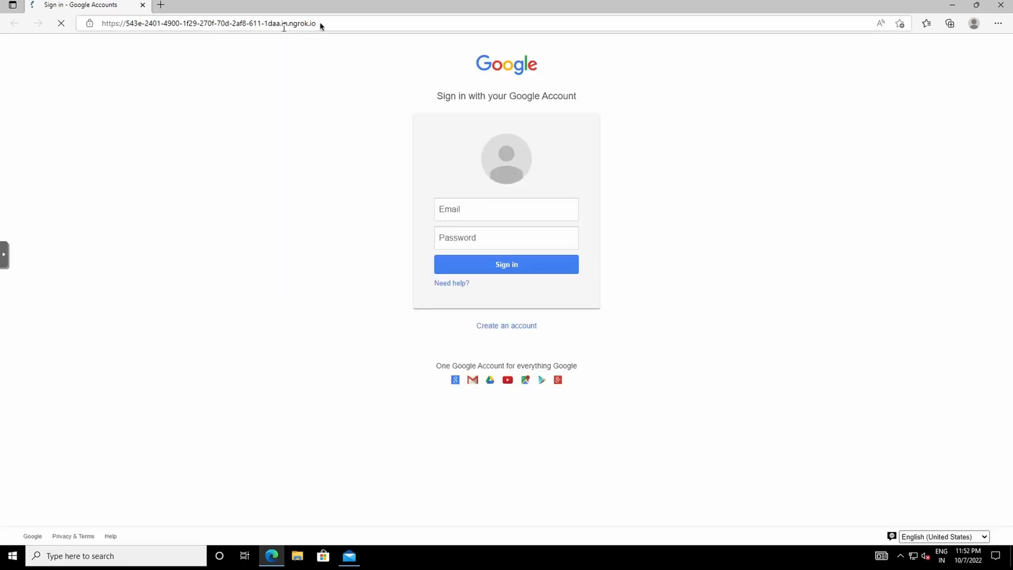
left_click(506, 211)
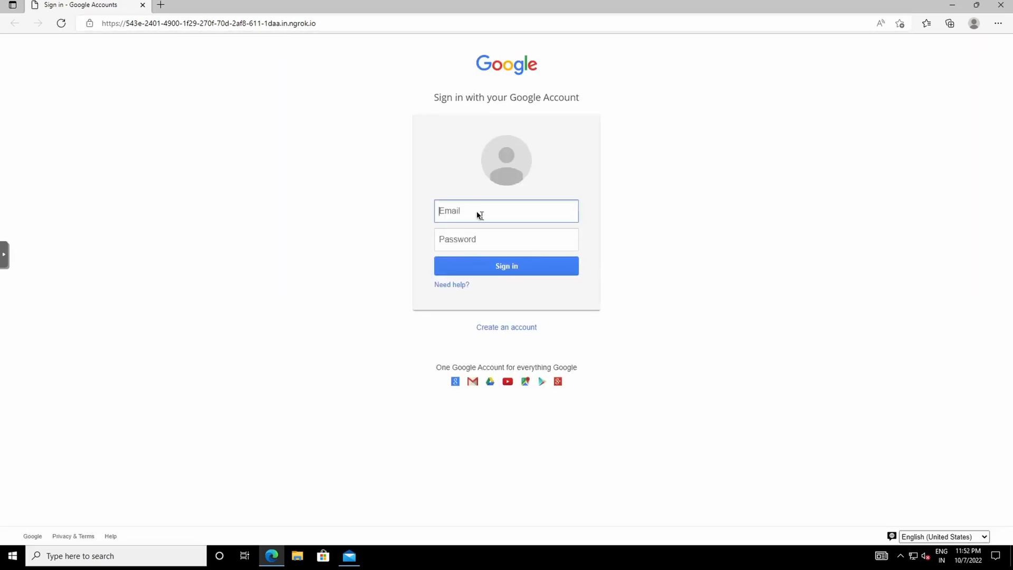
left_click(506, 210)
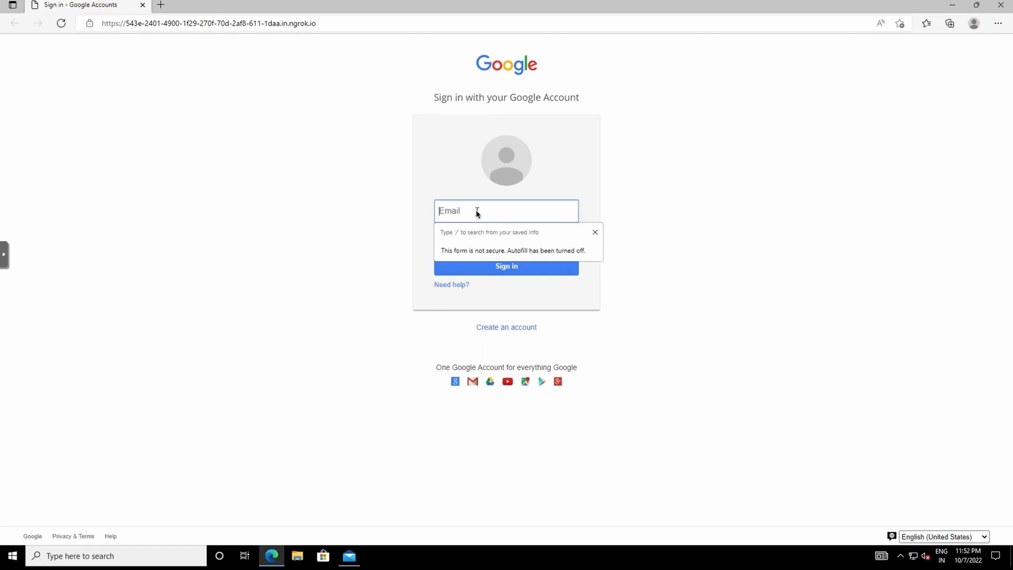
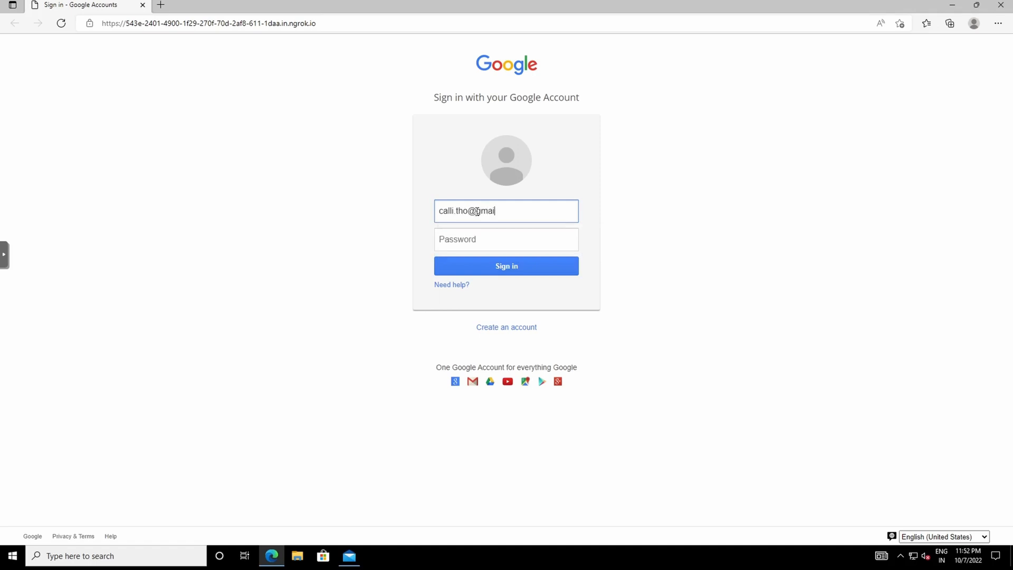
left_click(506, 239)
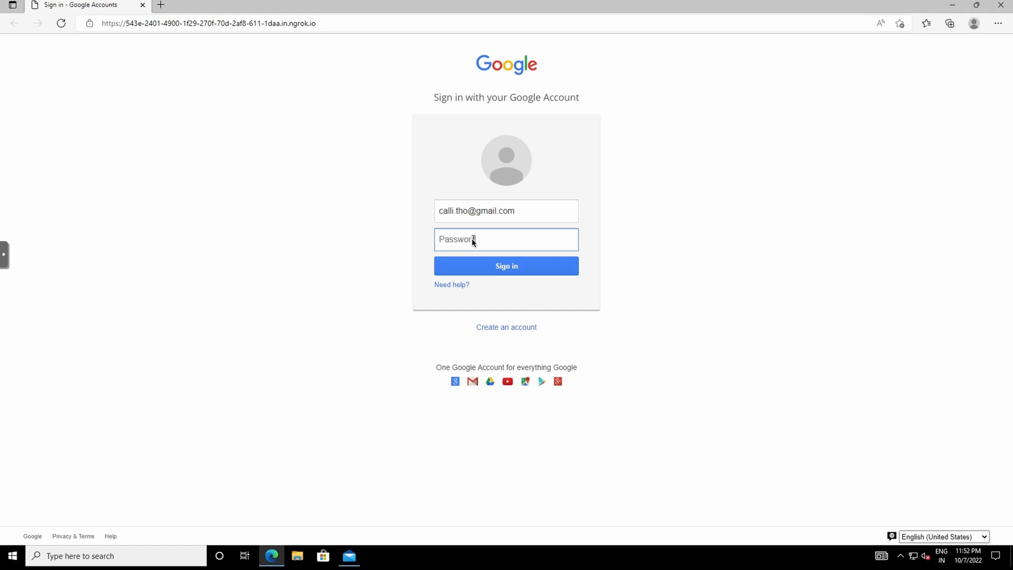
type("password")
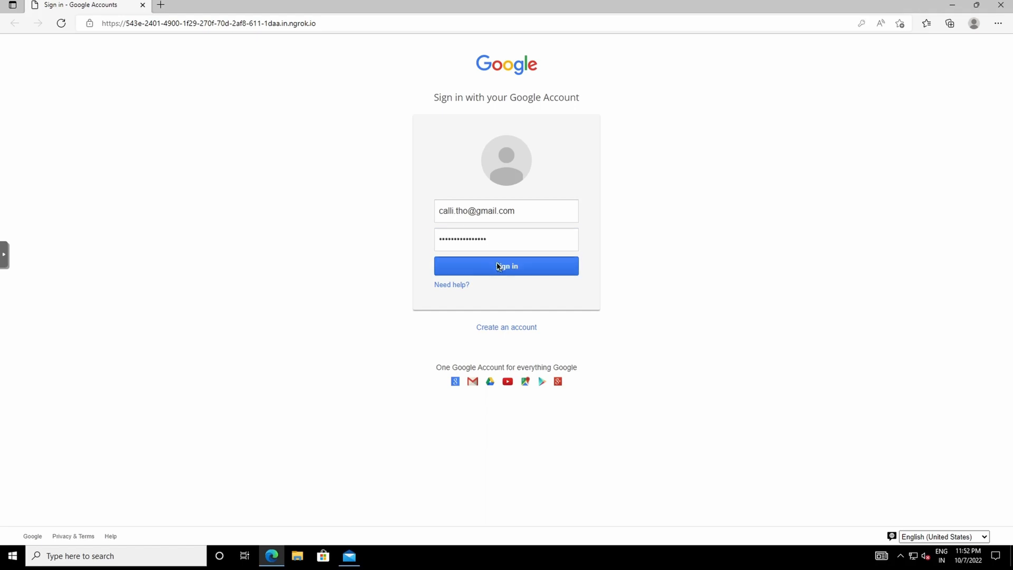
left_click(506, 265)
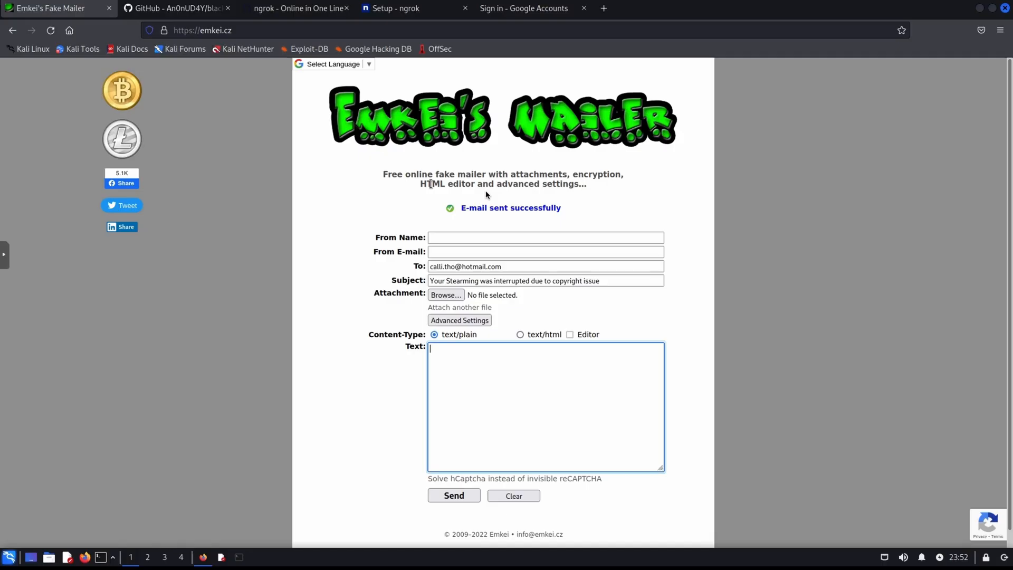
mouse_move(236, 560)
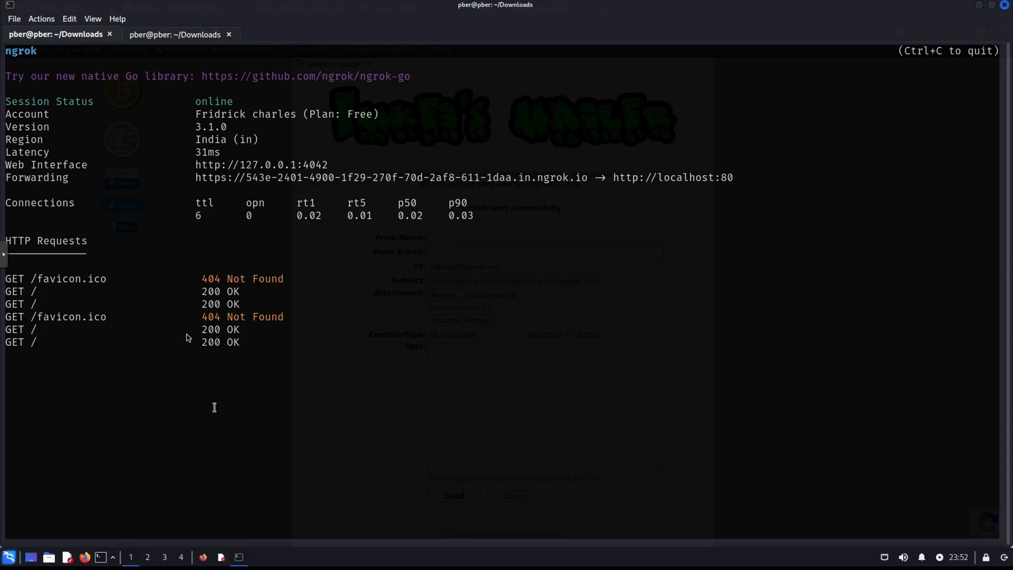
Step: Switch to the second terminal tab to see the harvester's captured username and password
left_click(175, 35)
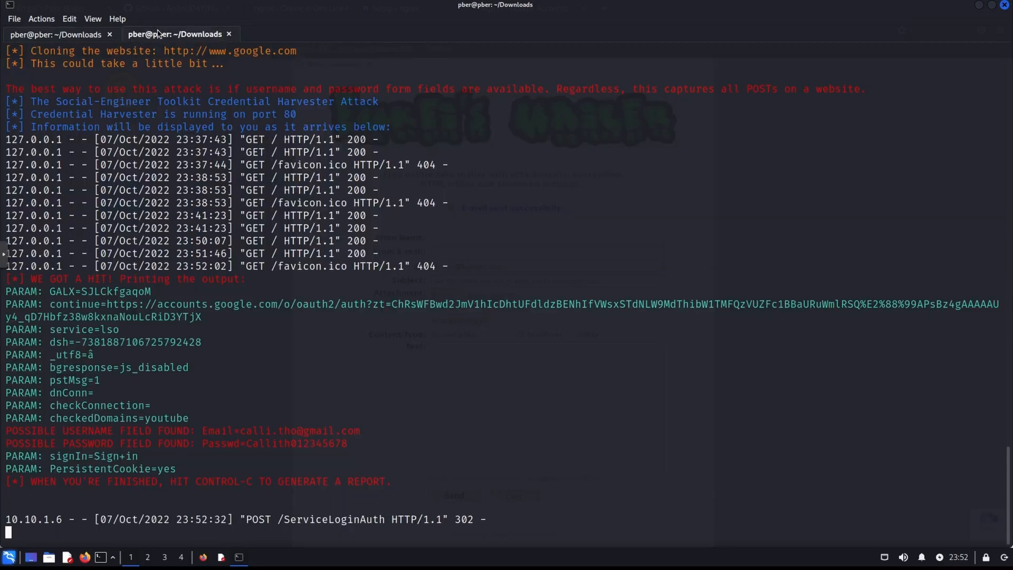
mouse_move(131, 439)
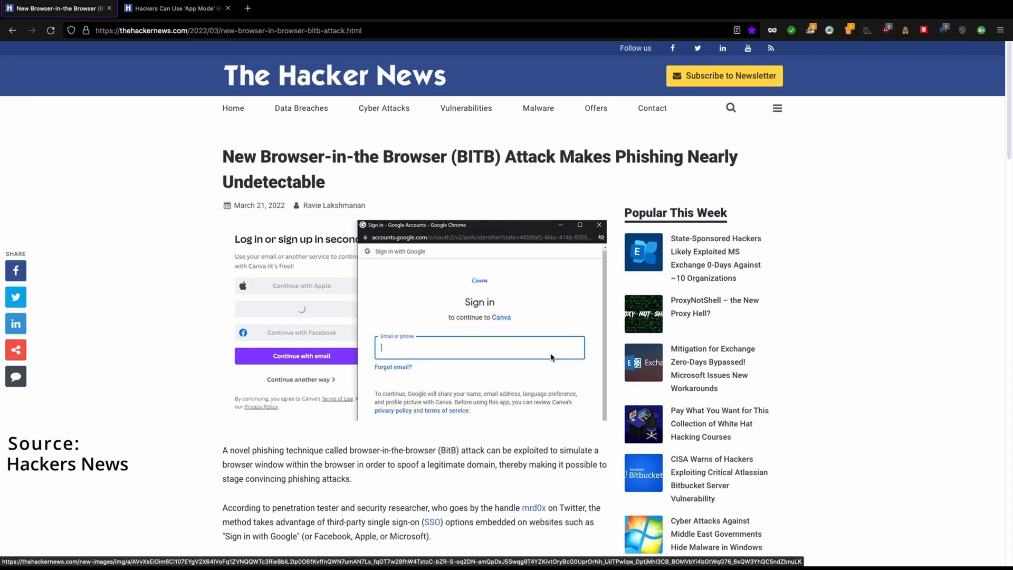
mouse_move(368, 305)
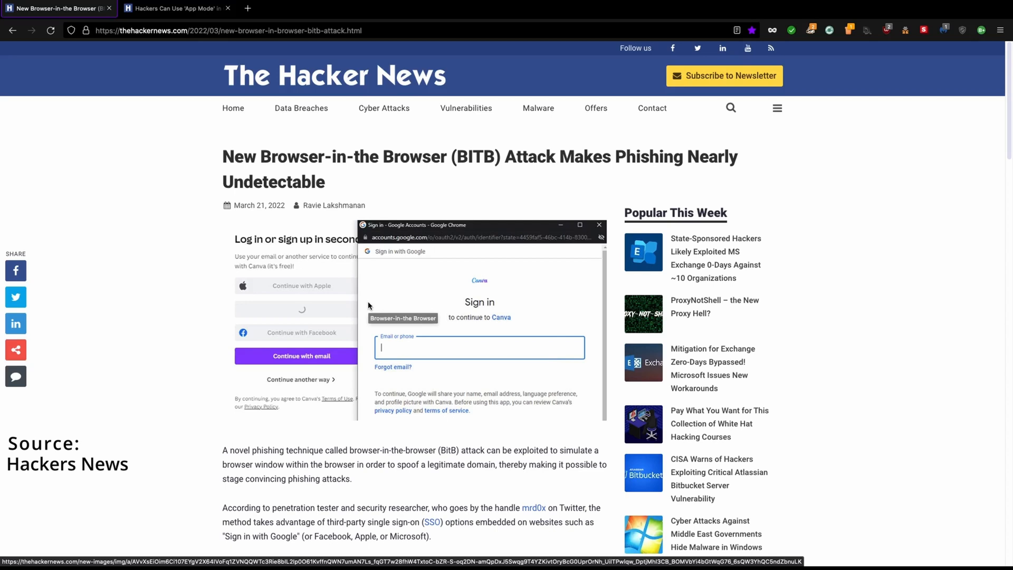
mouse_move(288, 317)
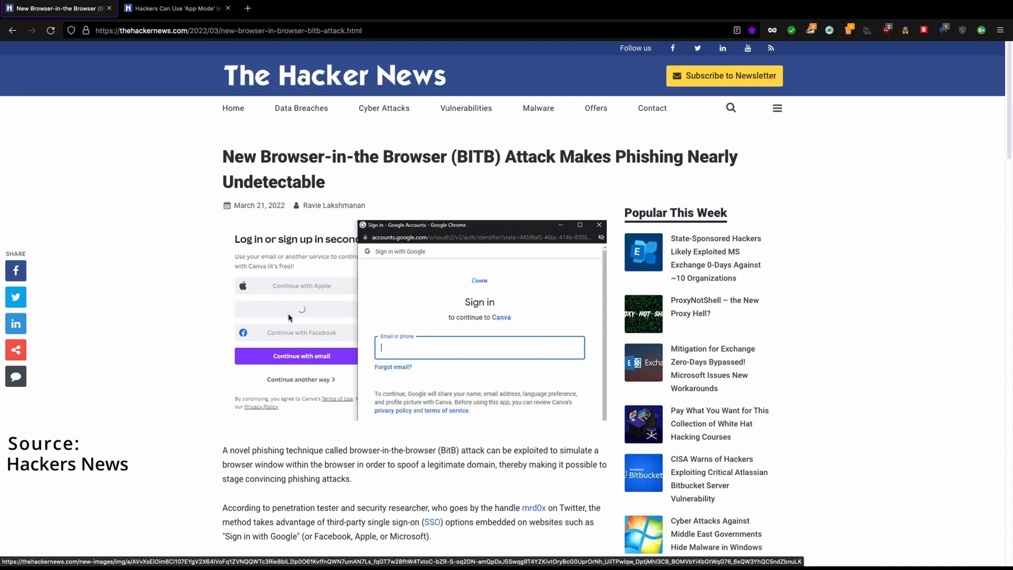
mouse_move(291, 349)
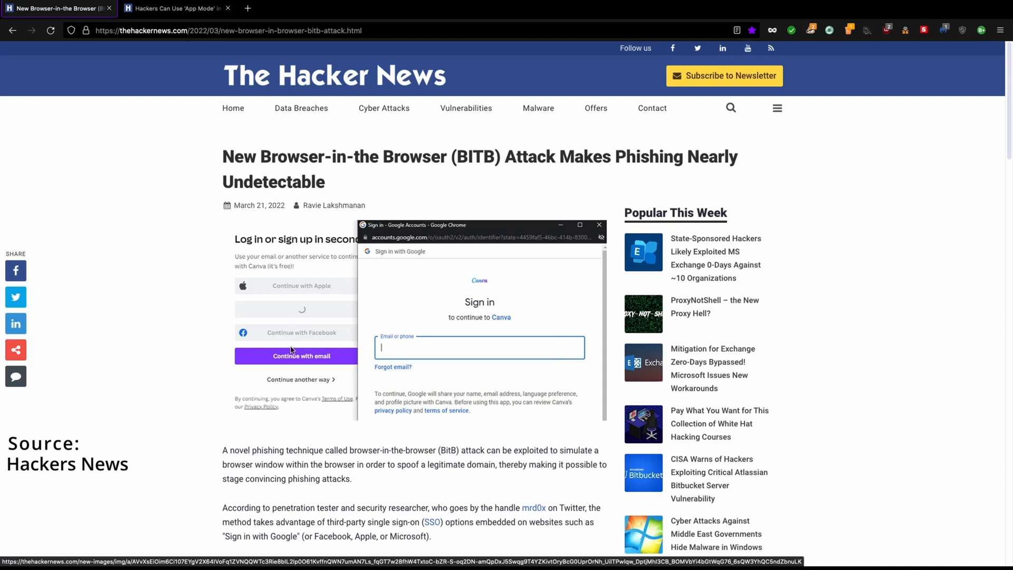
Step: Scroll through the Browser-in-the-Browser article, then back up to its headline and illustration
scroll("down", 3)
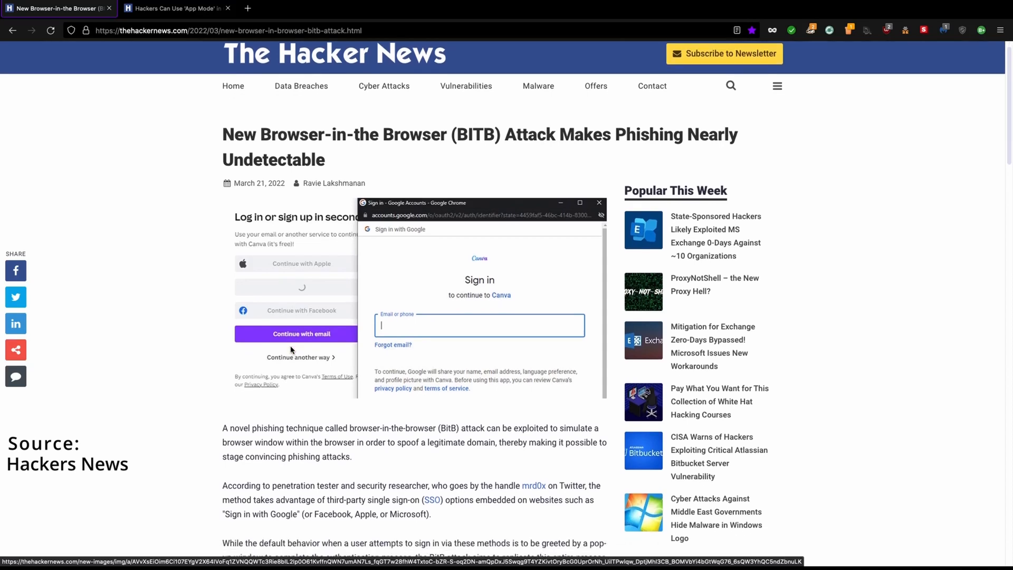
scroll("down", 3)
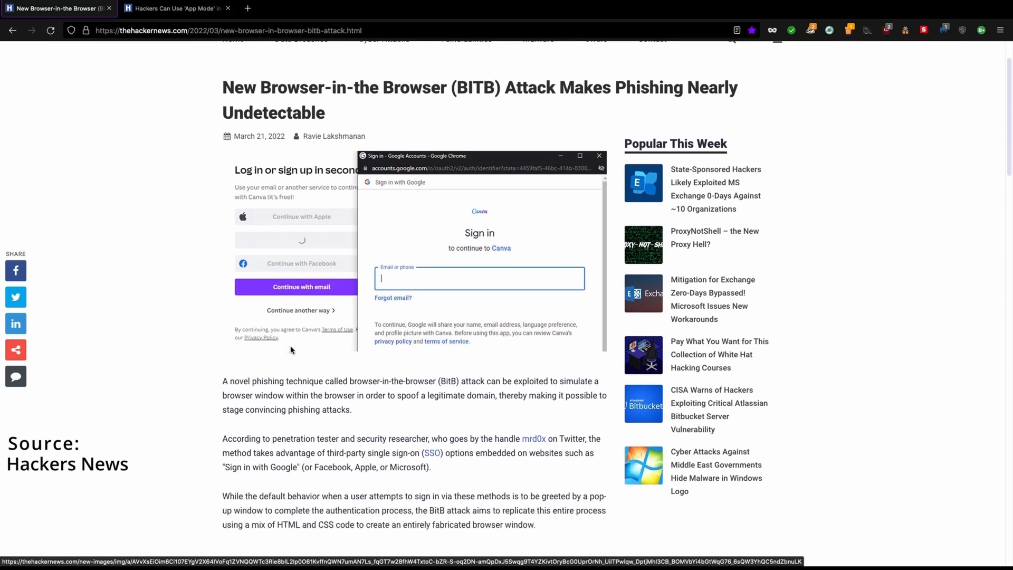
scroll("down", 3)
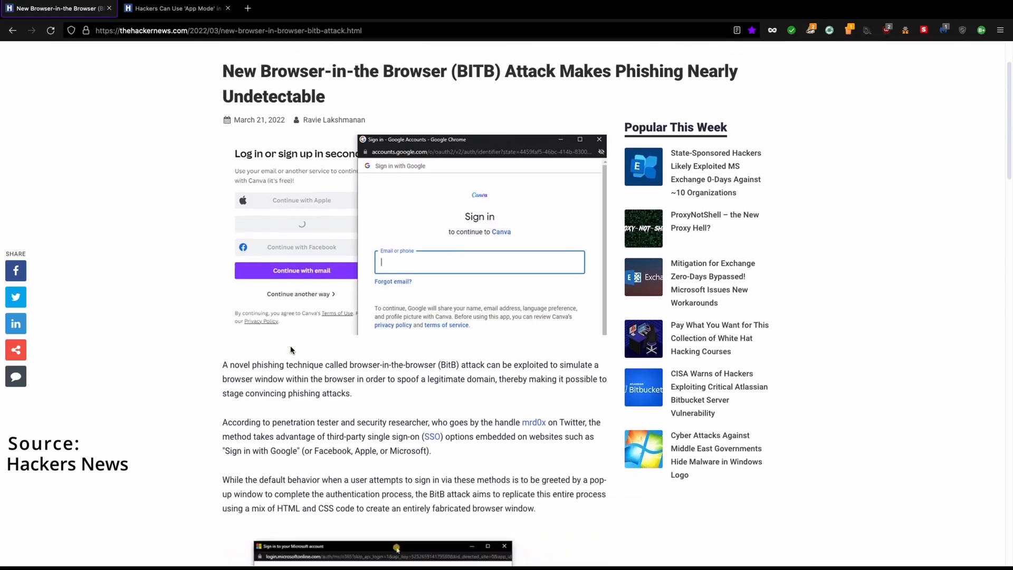
scroll("down", 3)
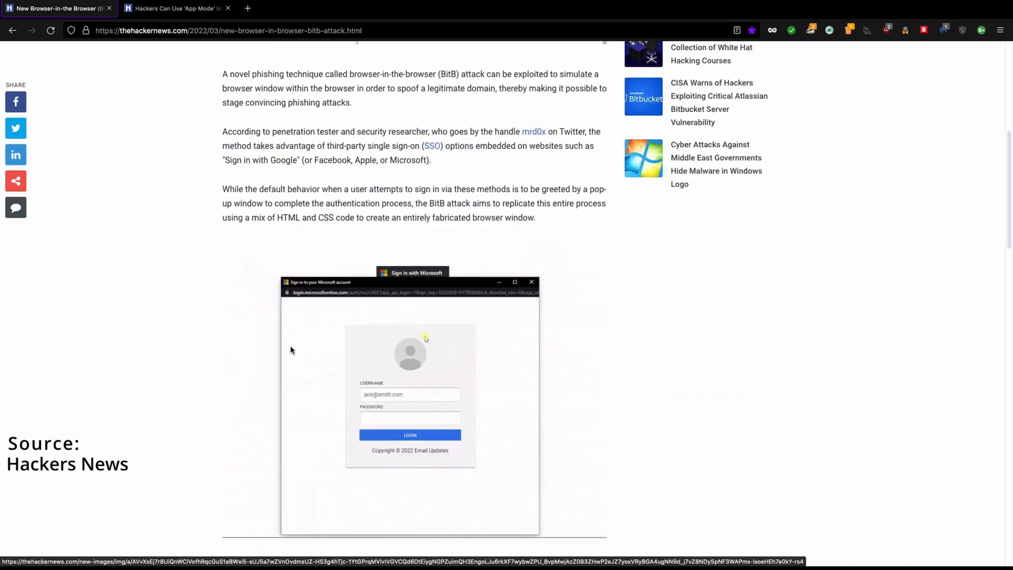
scroll("down", 3)
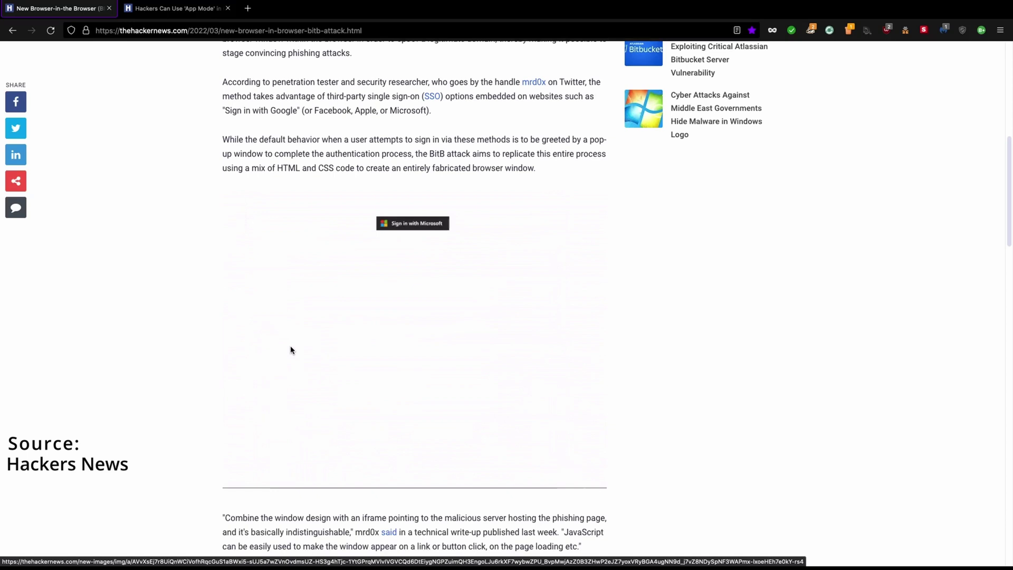
mouse_move(412, 236)
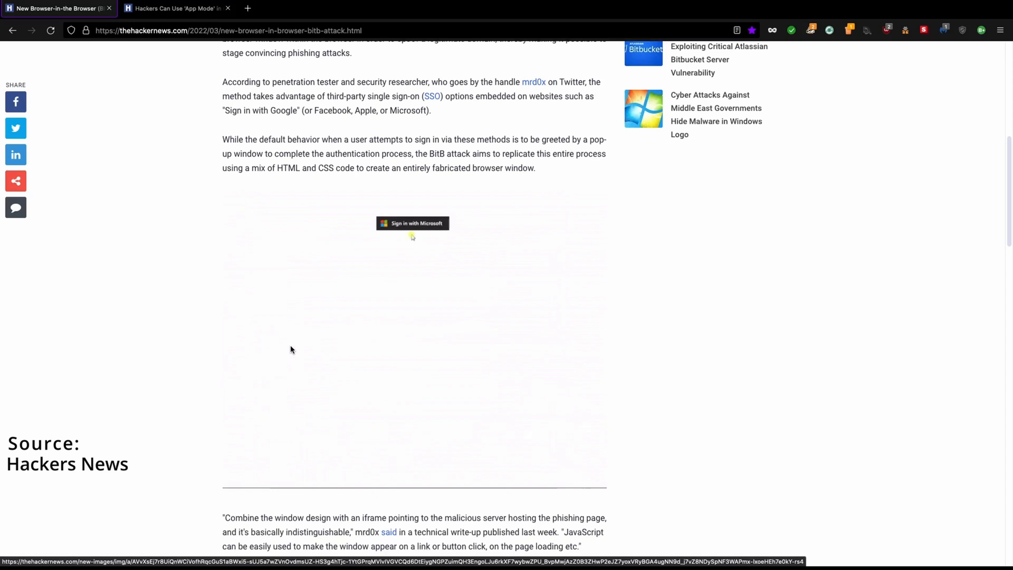
left_click(412, 222)
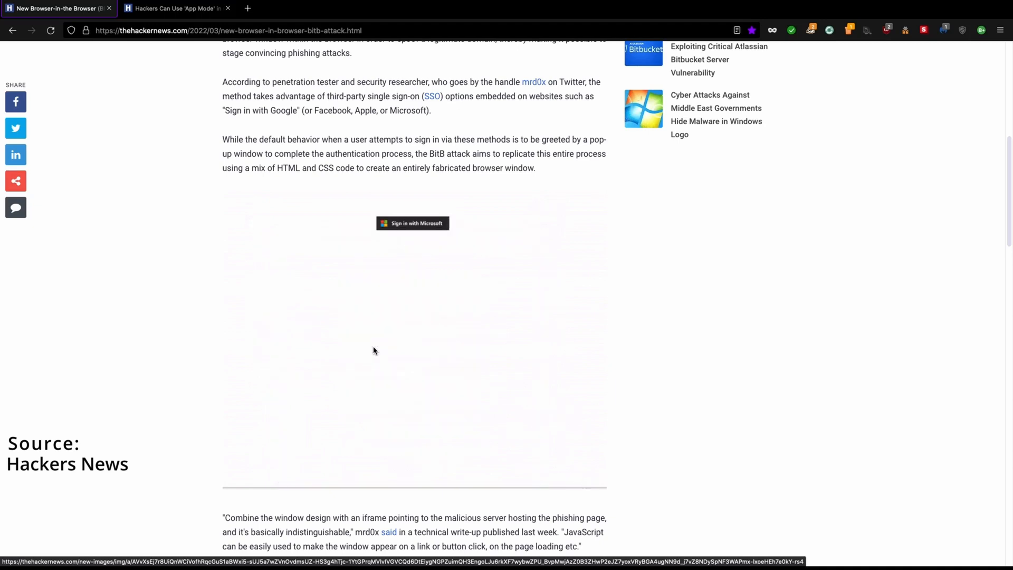
mouse_move(431, 419)
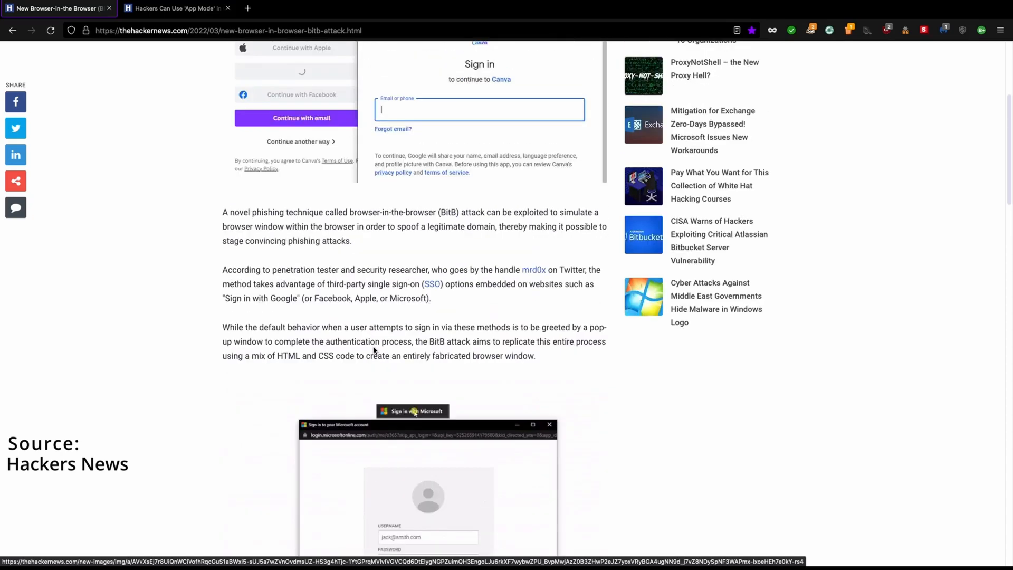
scroll("up", 3)
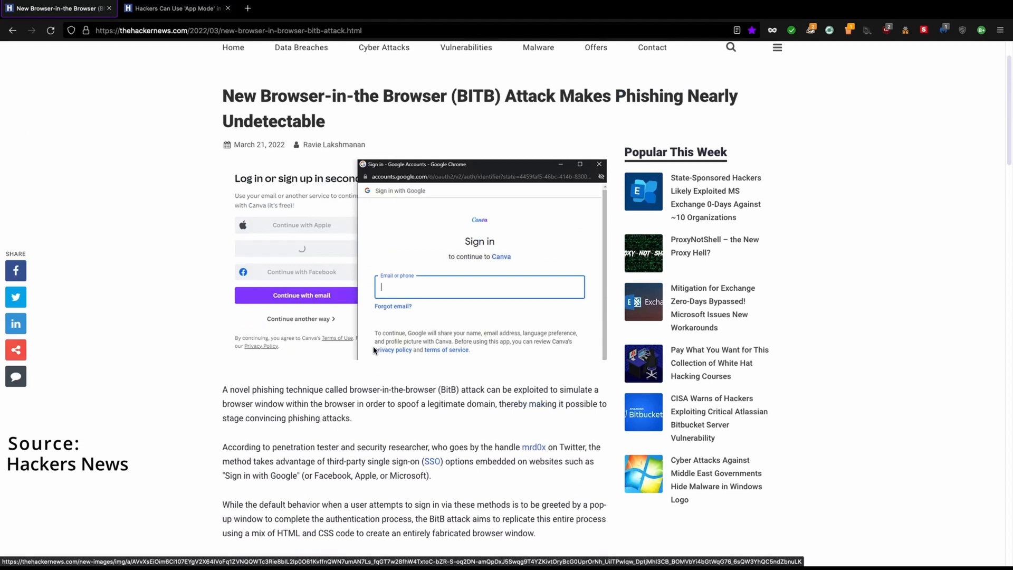
scroll("up", 3)
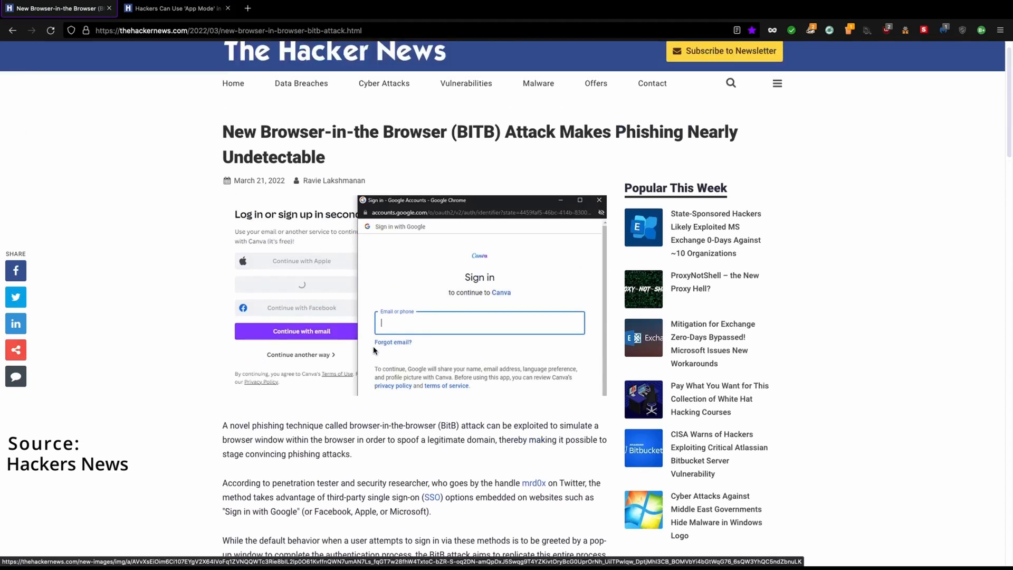
scroll("up", 3)
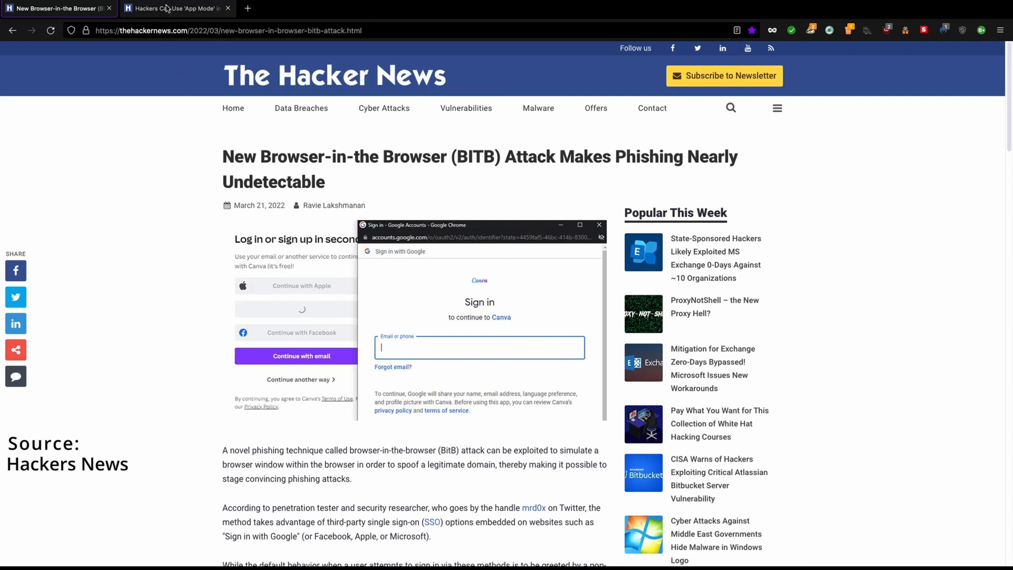
Step: Switch to the 'Hackers Can Use App Mode' article tab and scroll into it
left_click(174, 8)
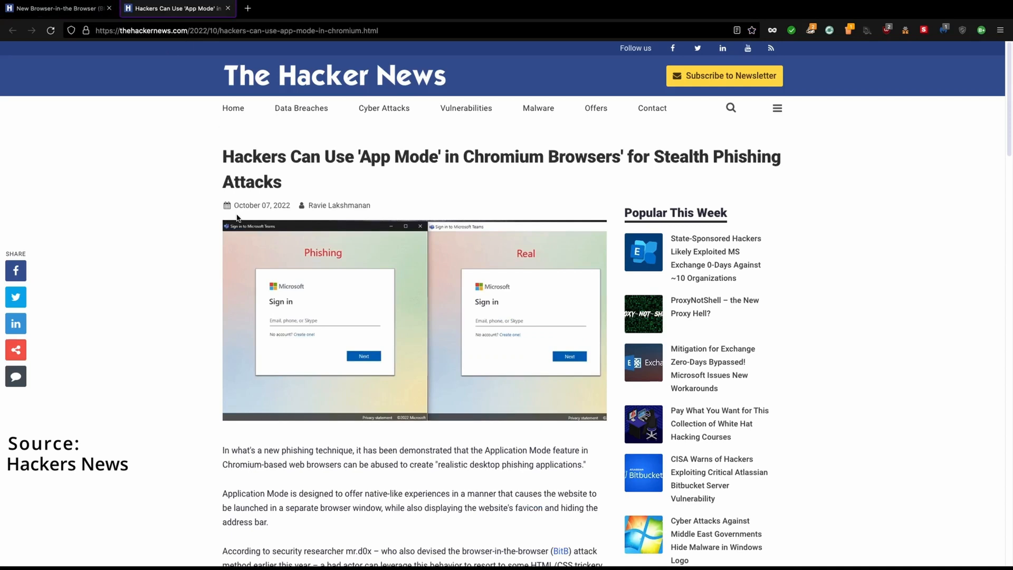
mouse_move(285, 317)
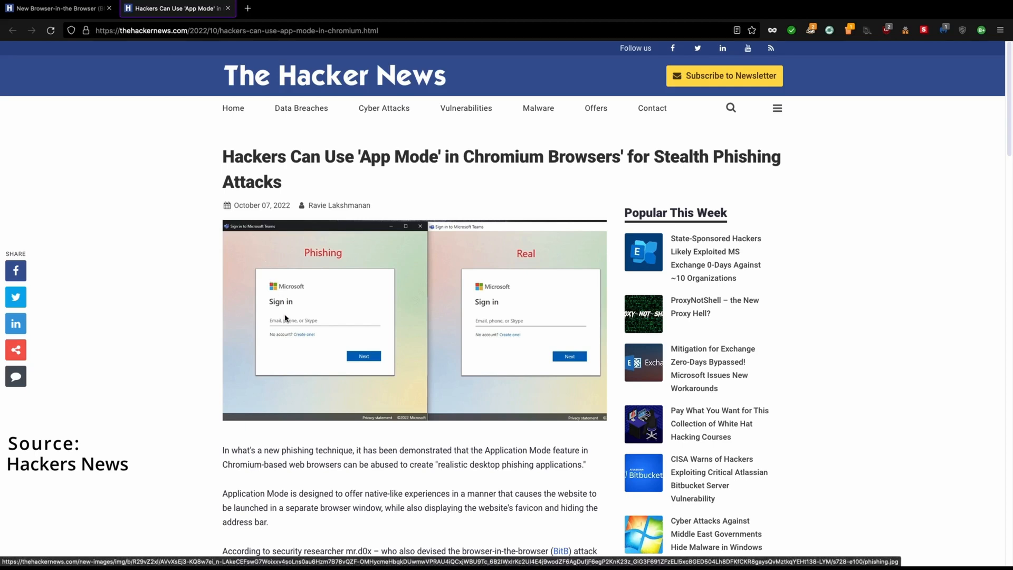
scroll("down", 3)
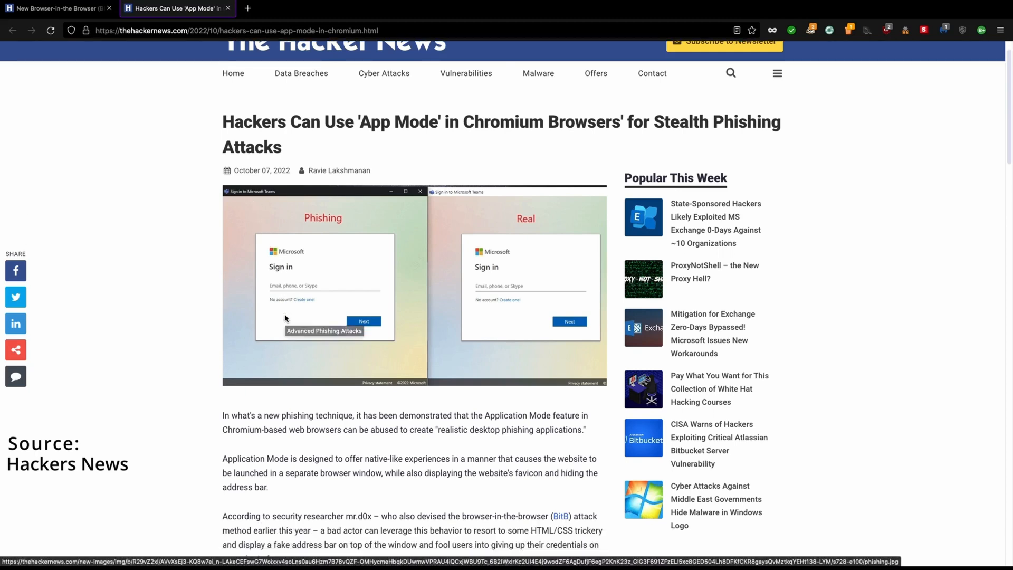
scroll("down", 3)
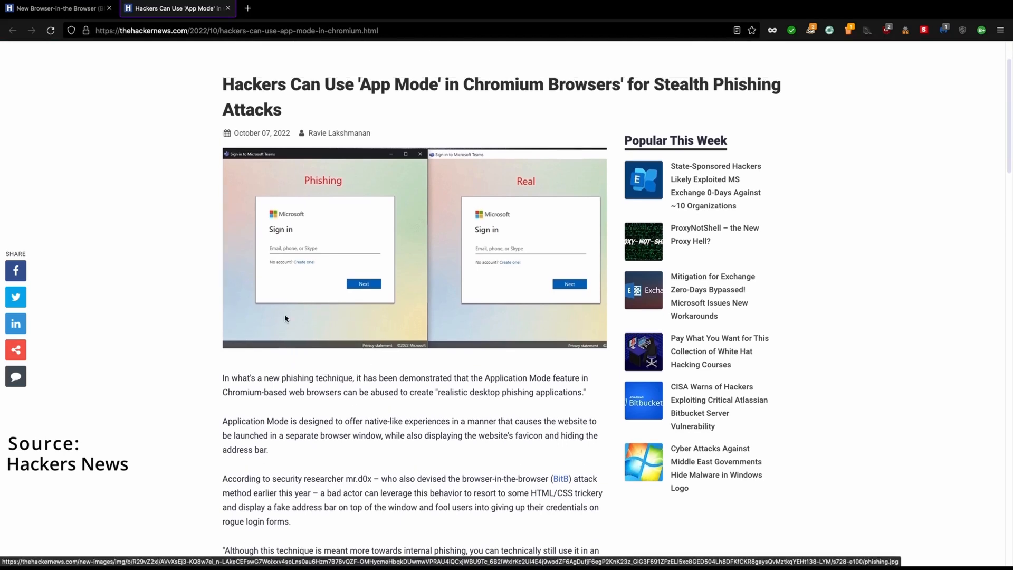
scroll("down", 3)
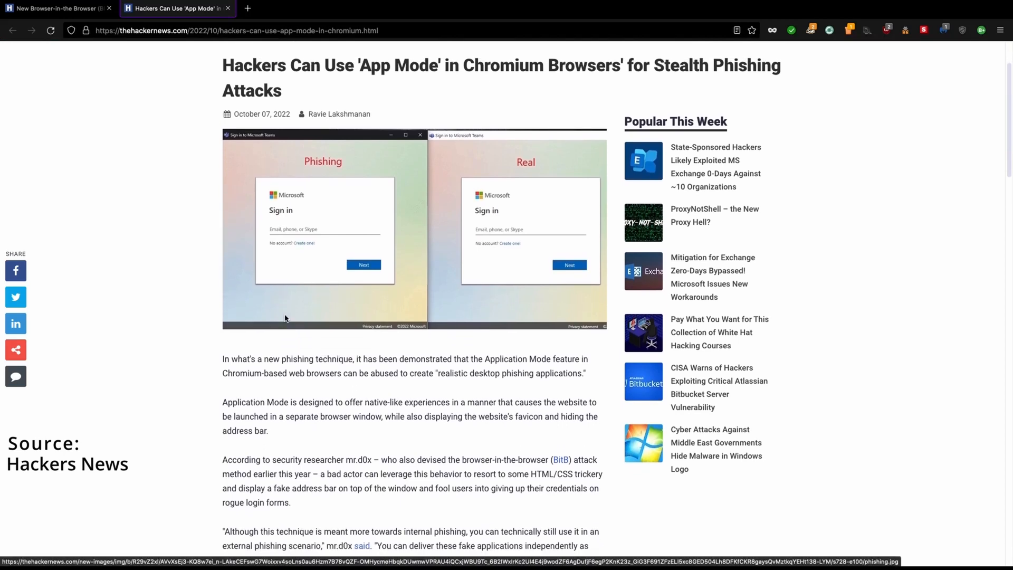
scroll("down", 3)
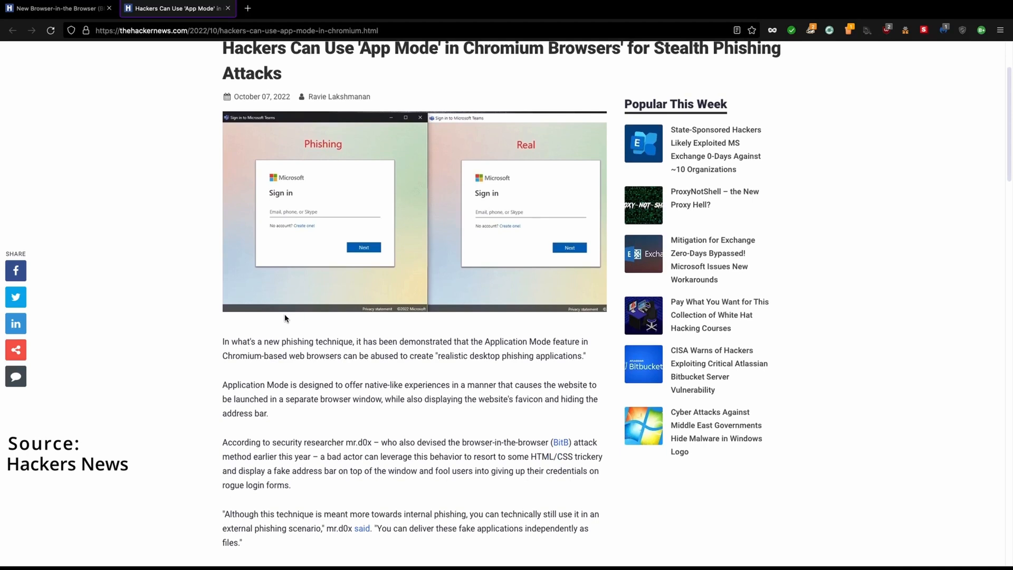
scroll("down", 3)
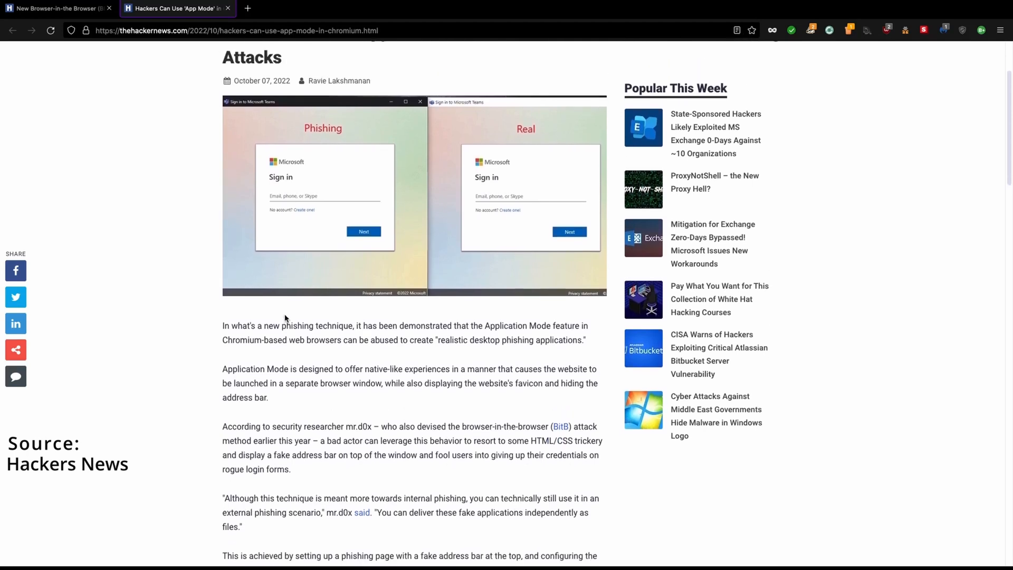
mouse_move(396, 282)
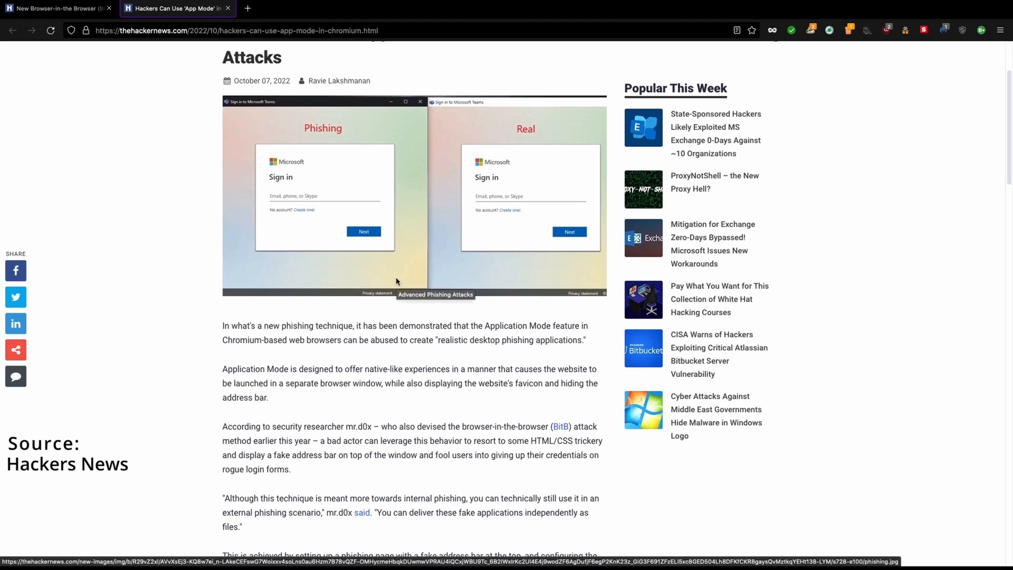
scroll("down", 3)
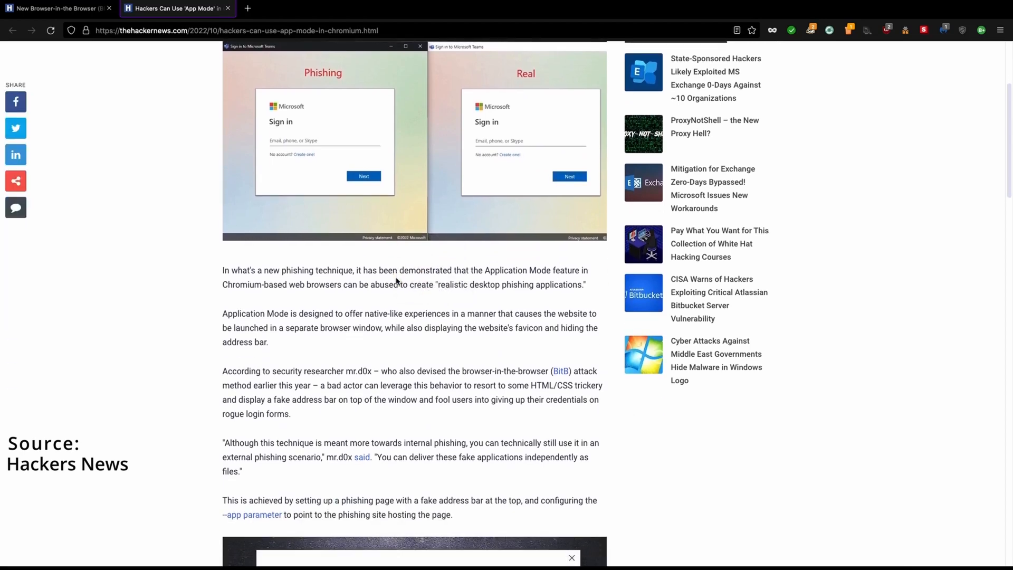
scroll("up", 3)
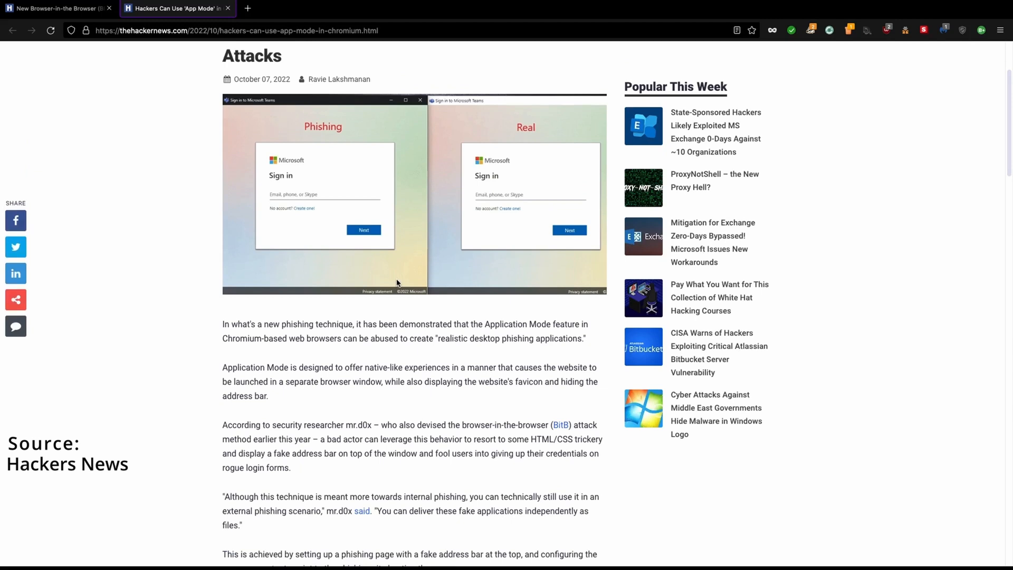
mouse_move(395, 236)
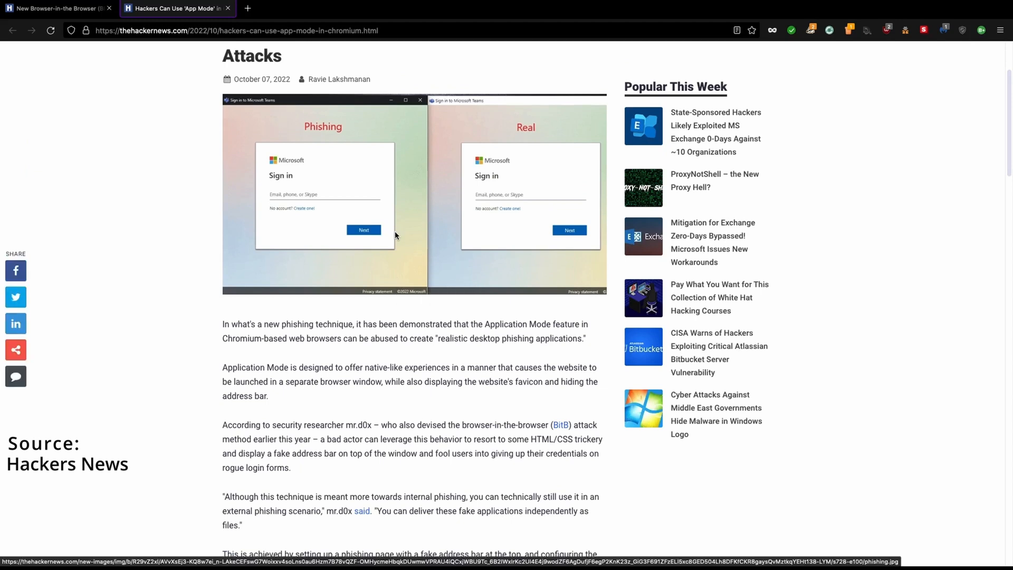
mouse_move(319, 153)
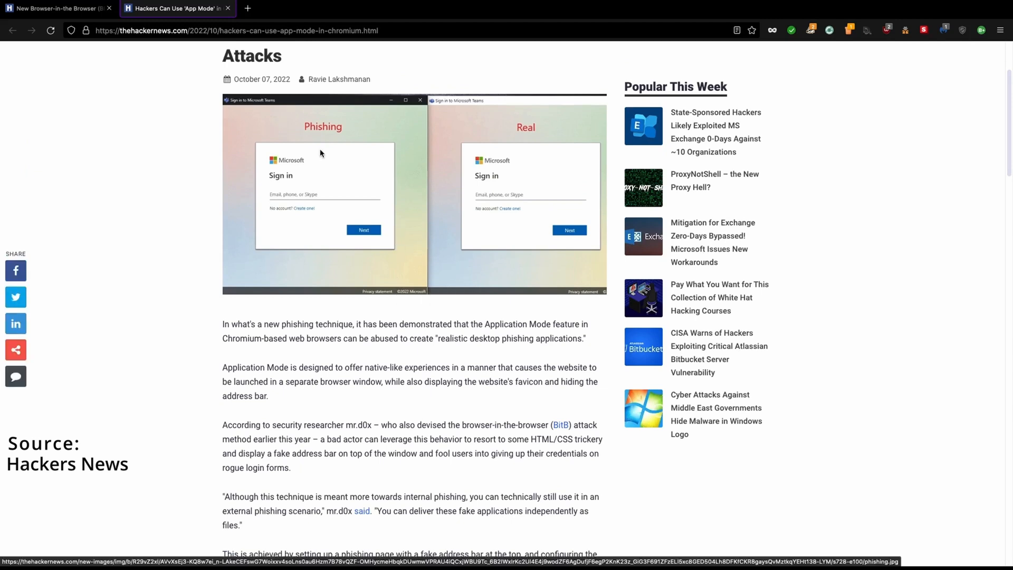
mouse_move(495, 234)
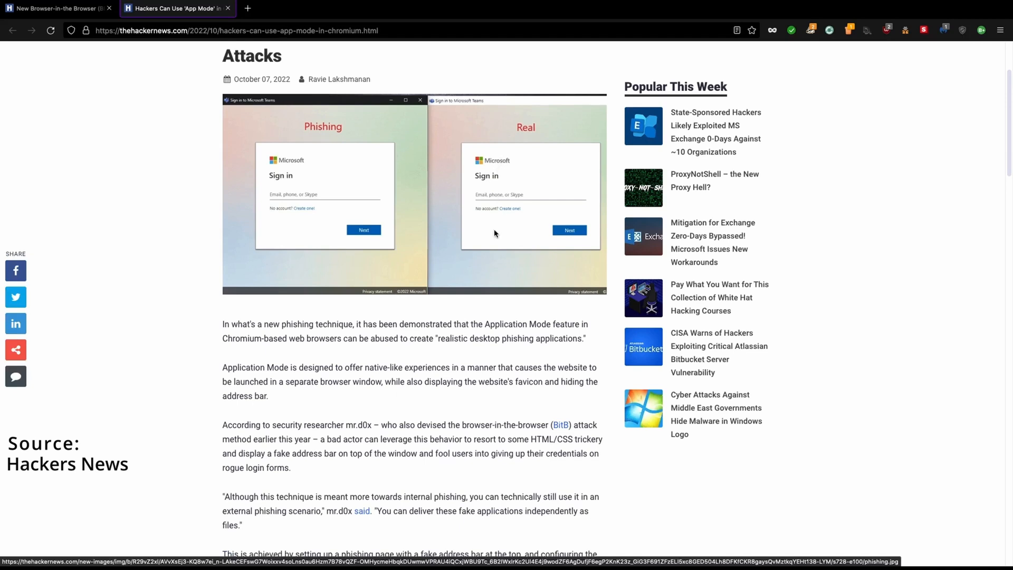
mouse_move(350, 186)
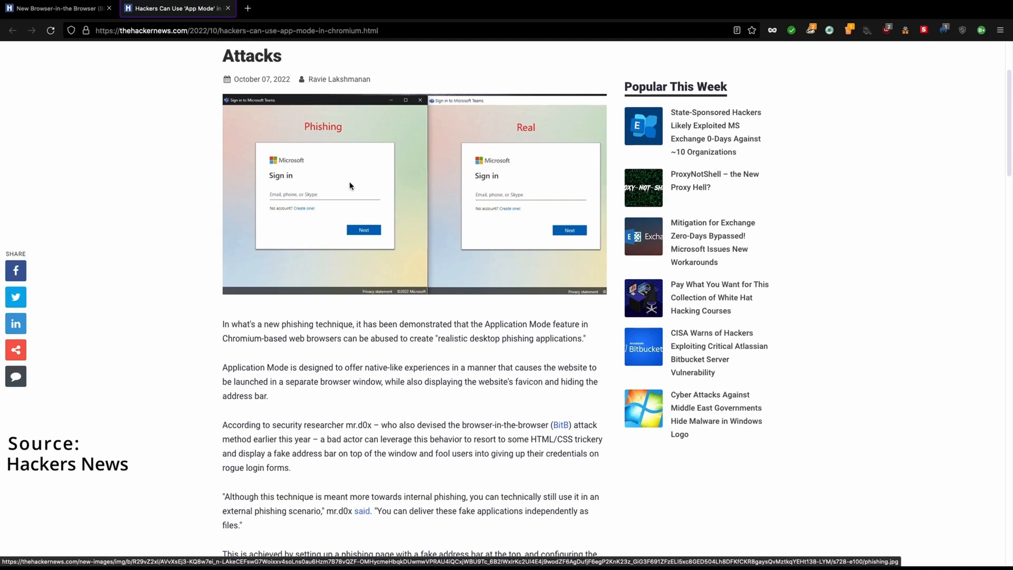
mouse_move(331, 197)
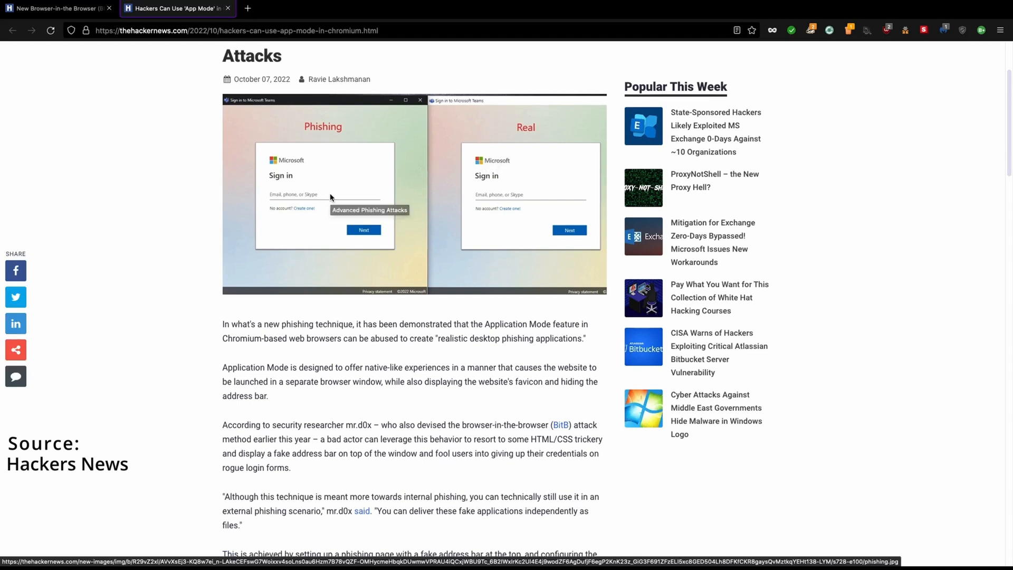
Step: Scroll further through the App Mode phishing article's content
scroll("down", 3)
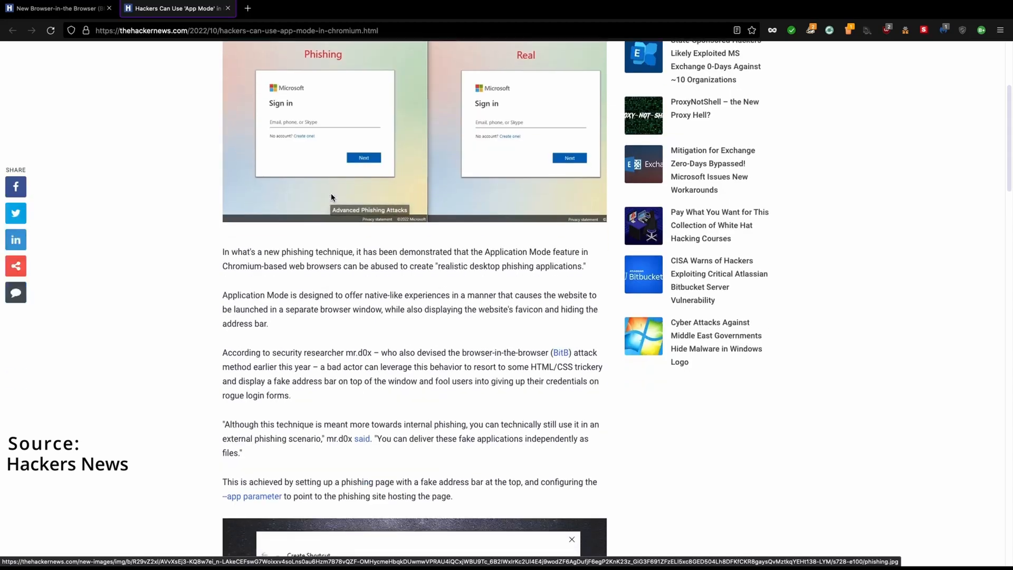
scroll("down", 3)
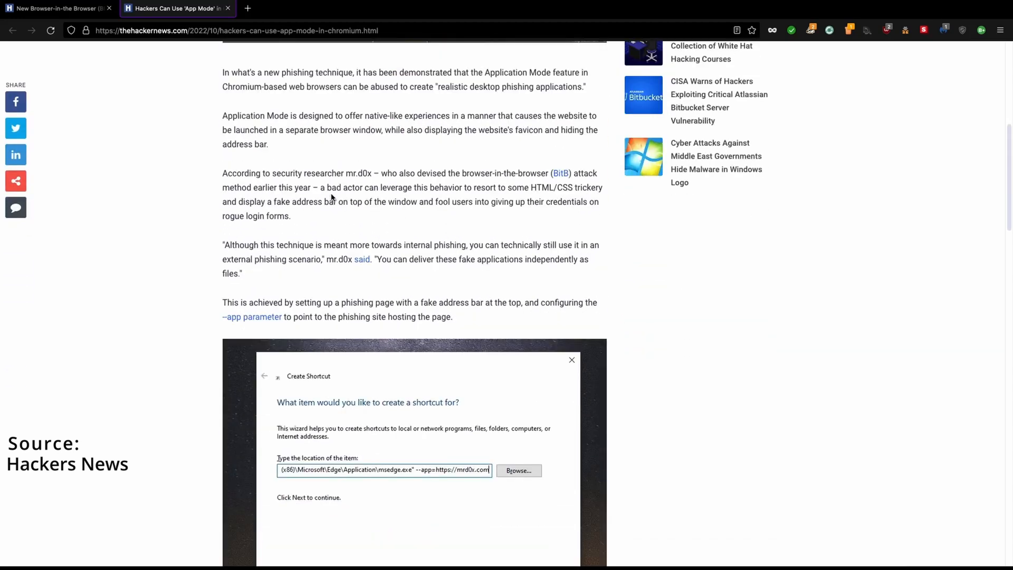
scroll("down", 3)
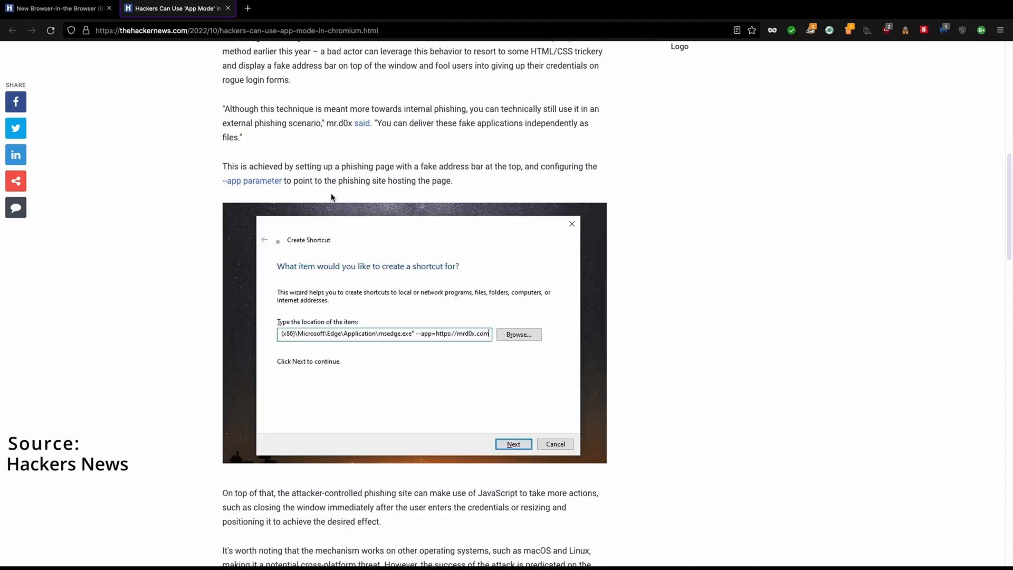
scroll("down", 3)
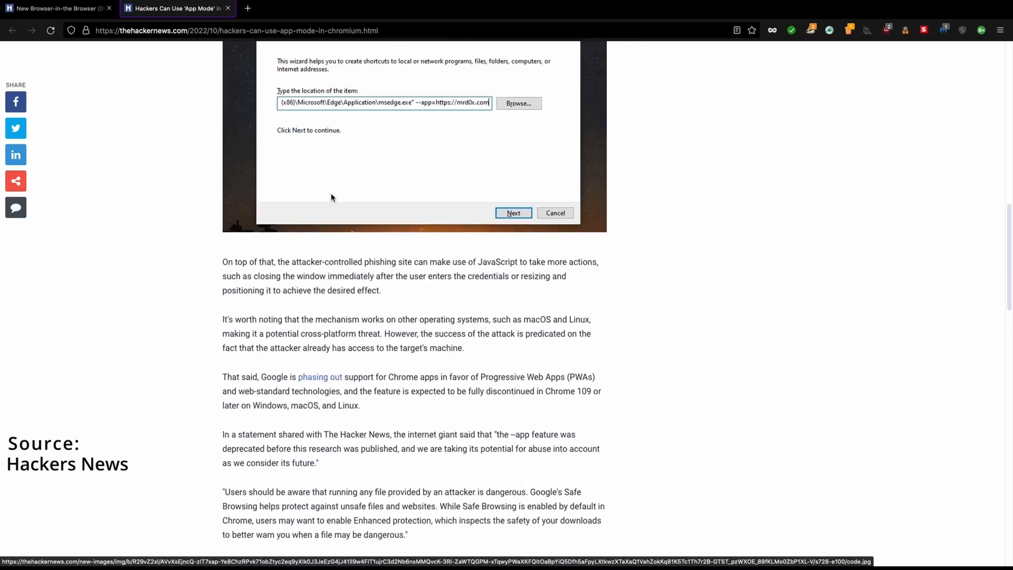
scroll("up", 3)
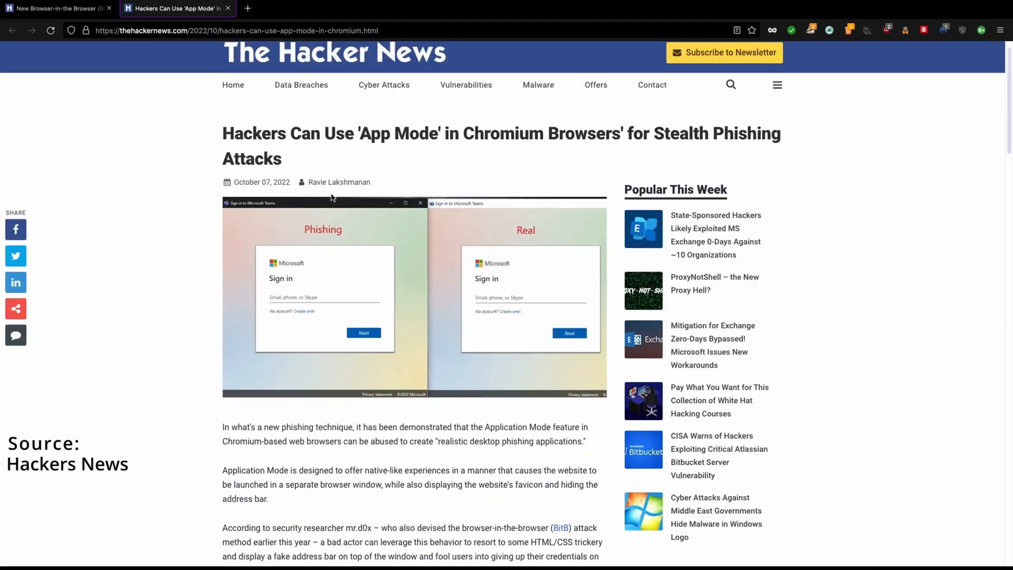
scroll("up", 3)
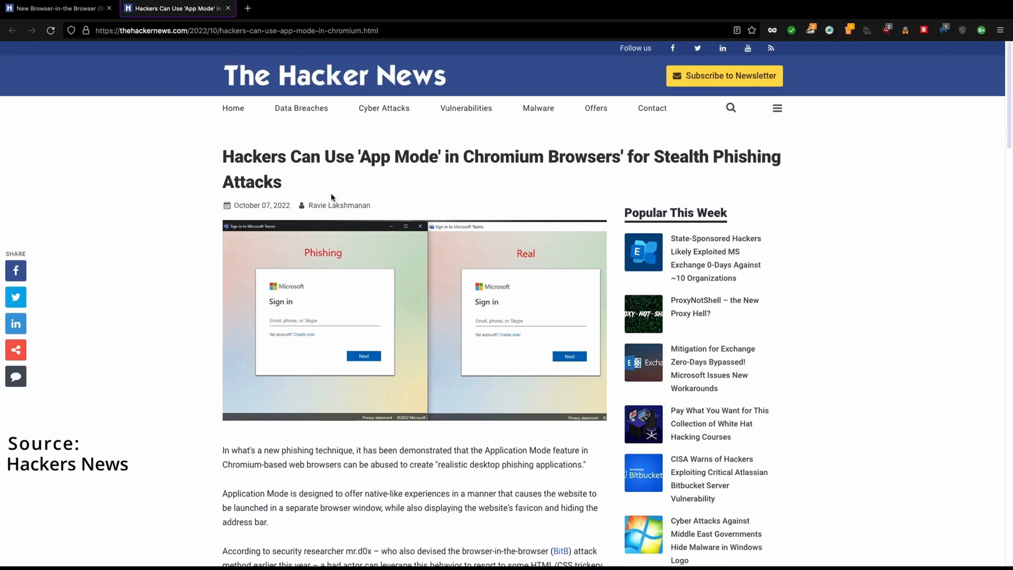
mouse_move(336, 285)
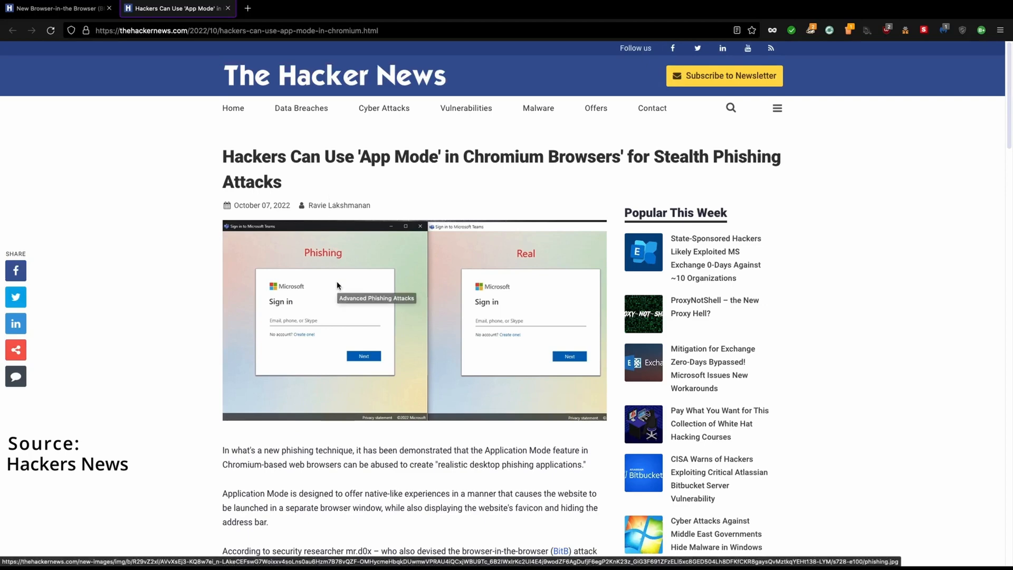
scroll("down", 3)
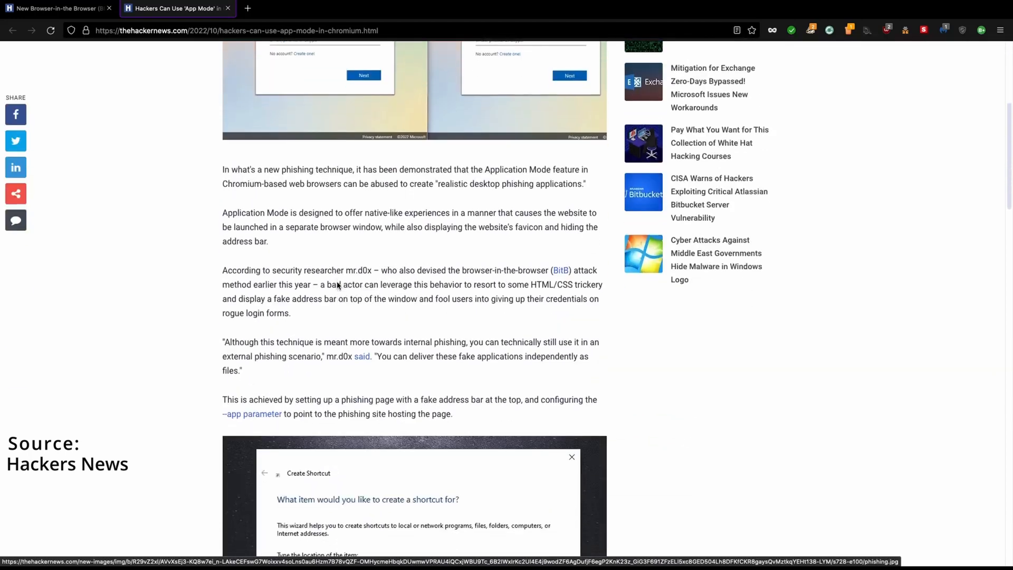